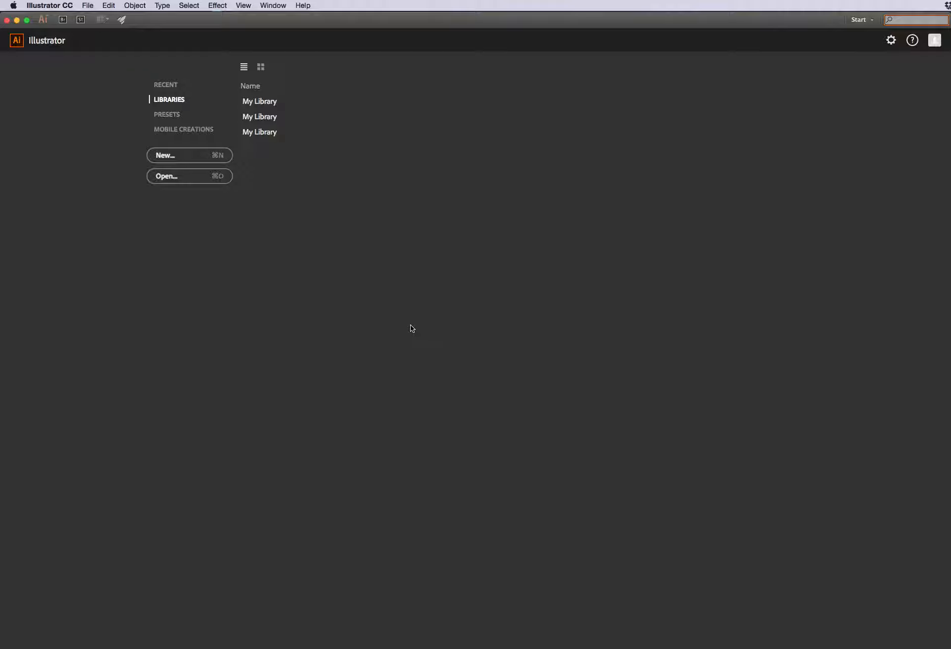
mouse_move(184, 158)
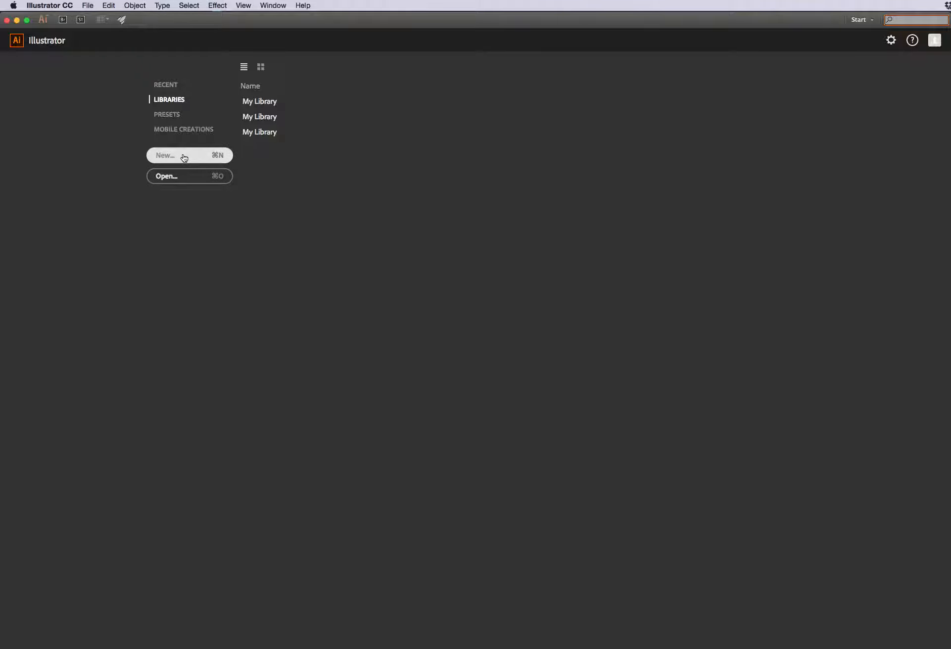
mouse_move(296, 168)
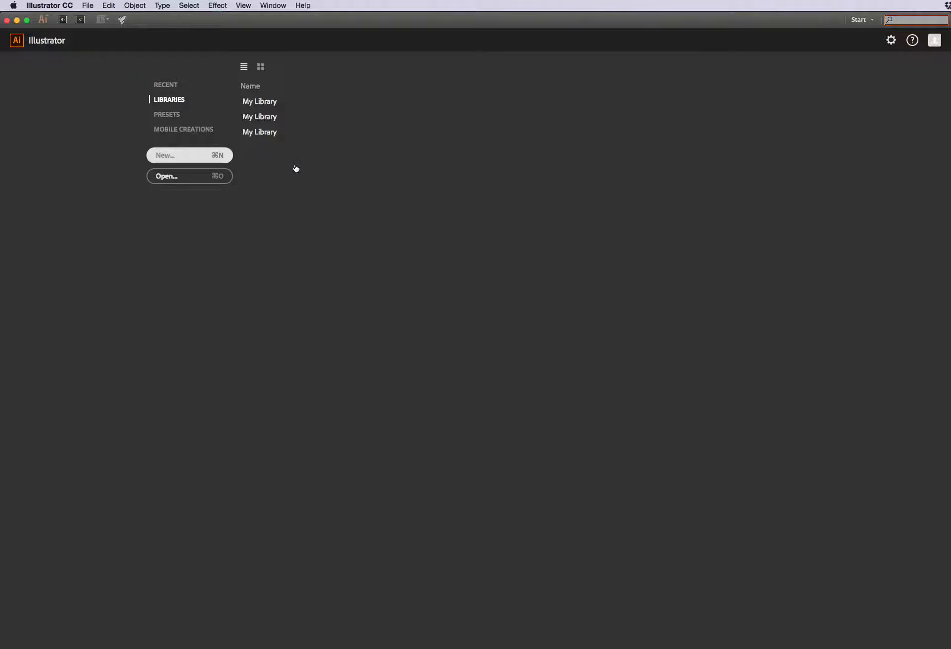
Start a new document and name it styletile_2
click(189, 155)
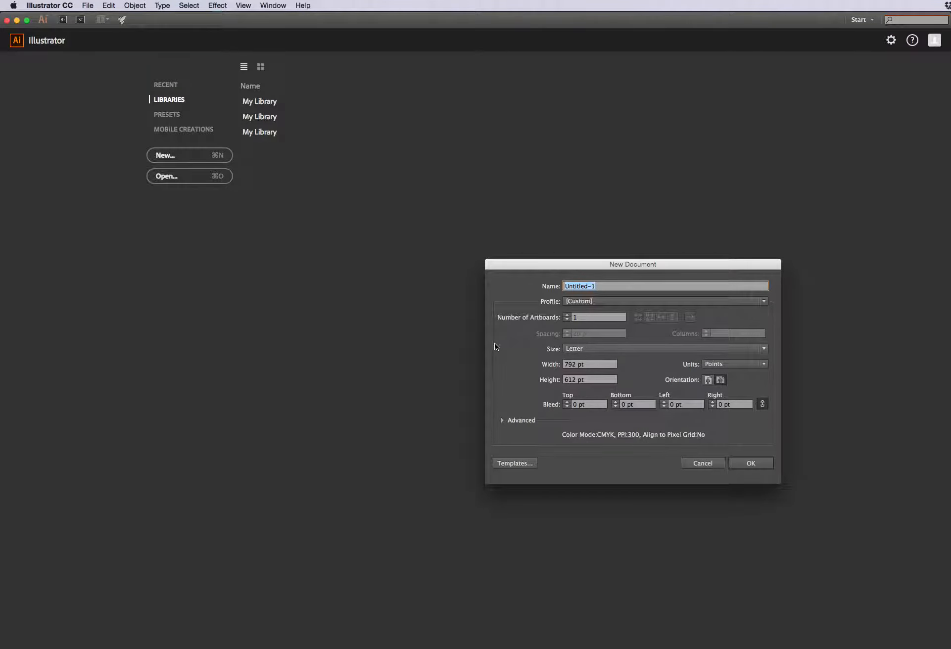
mouse_move(654, 316)
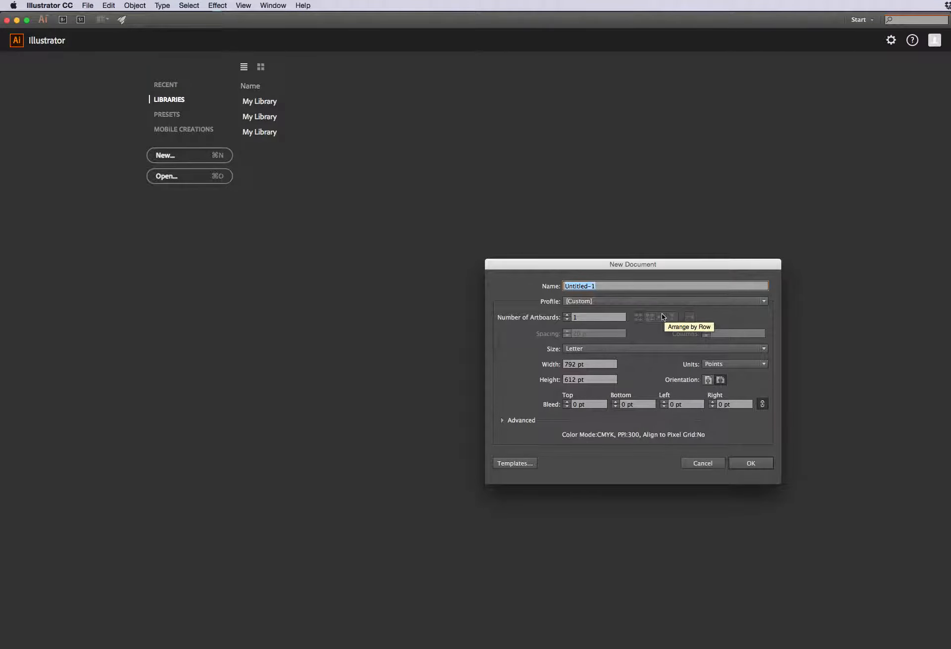
mouse_move(604, 286)
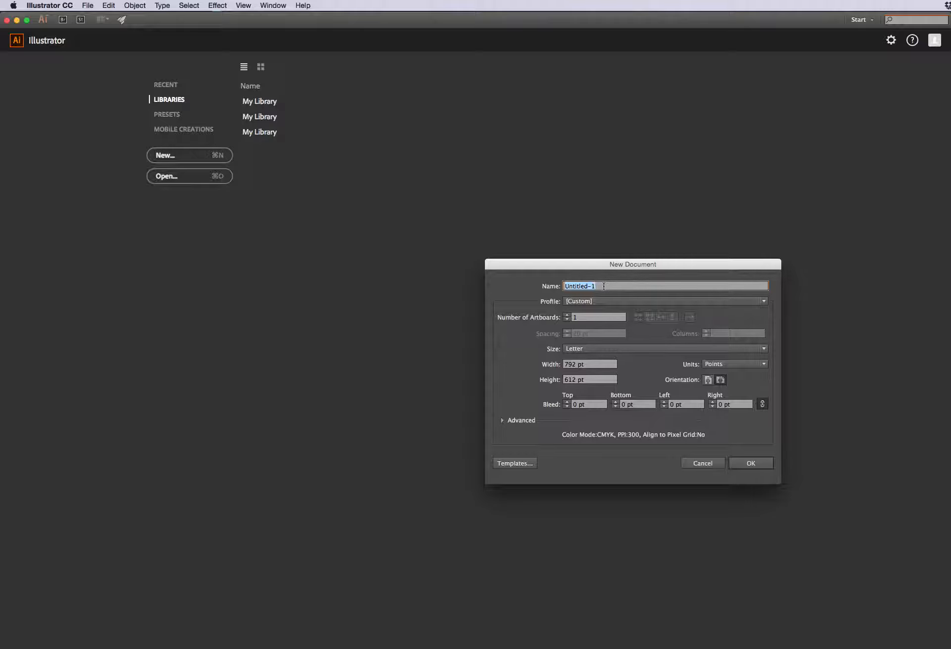
text(style)
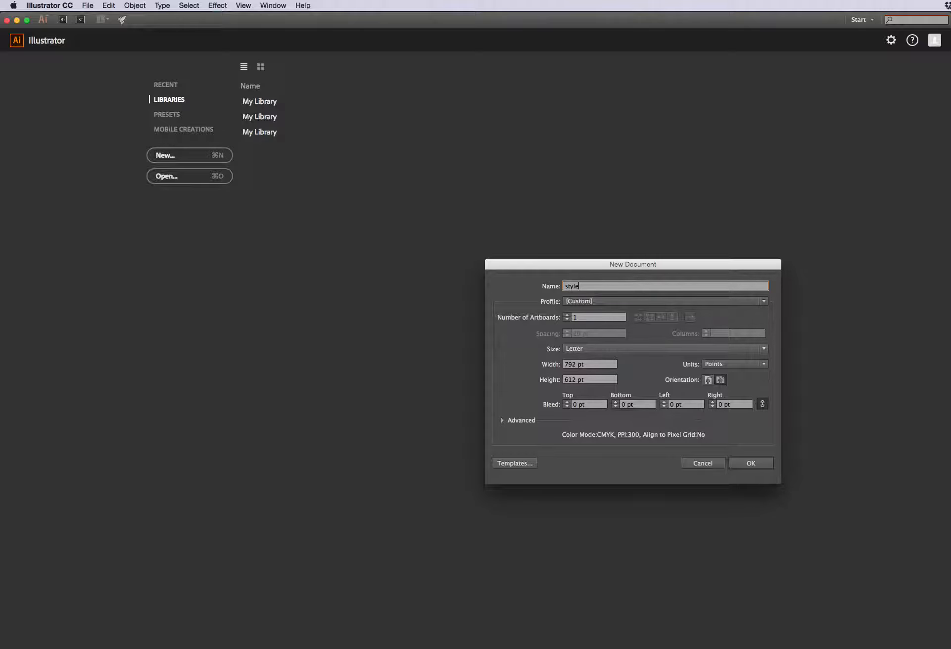
text(tile_)
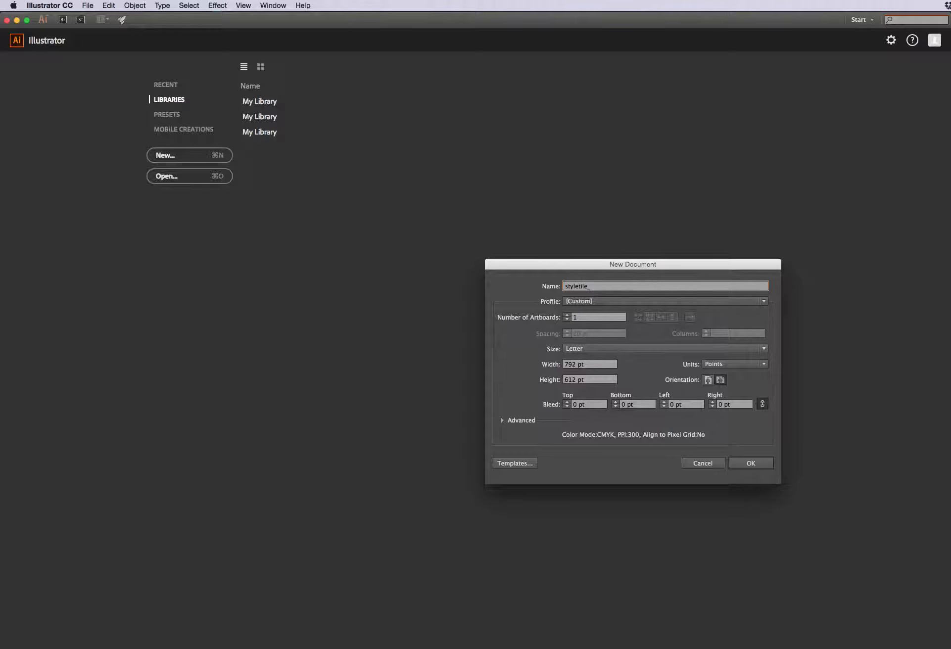
text(2)
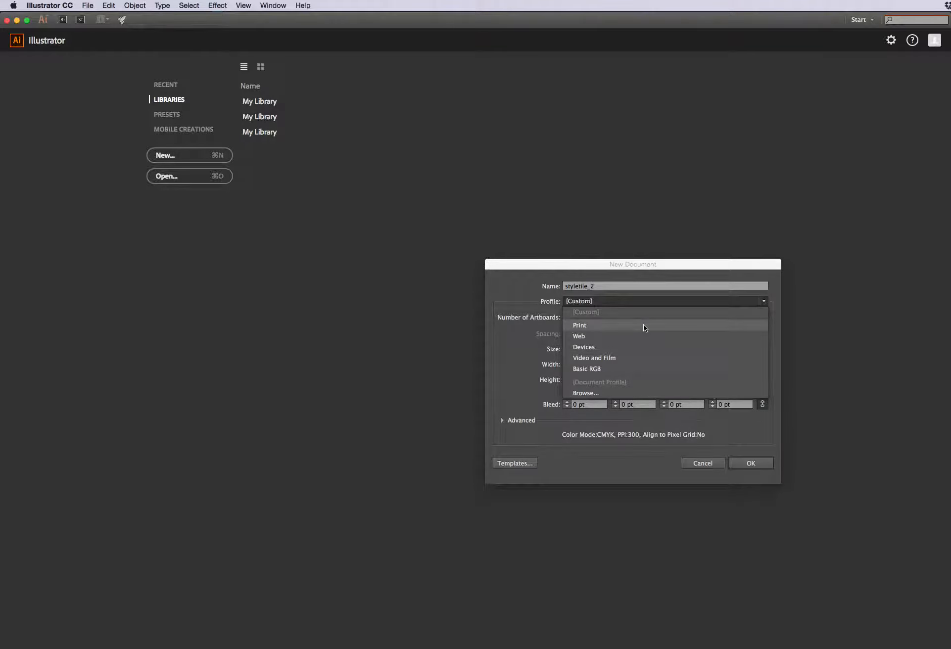
Use the Print profile in inches, landscape orientation, and create the document
click(579, 326)
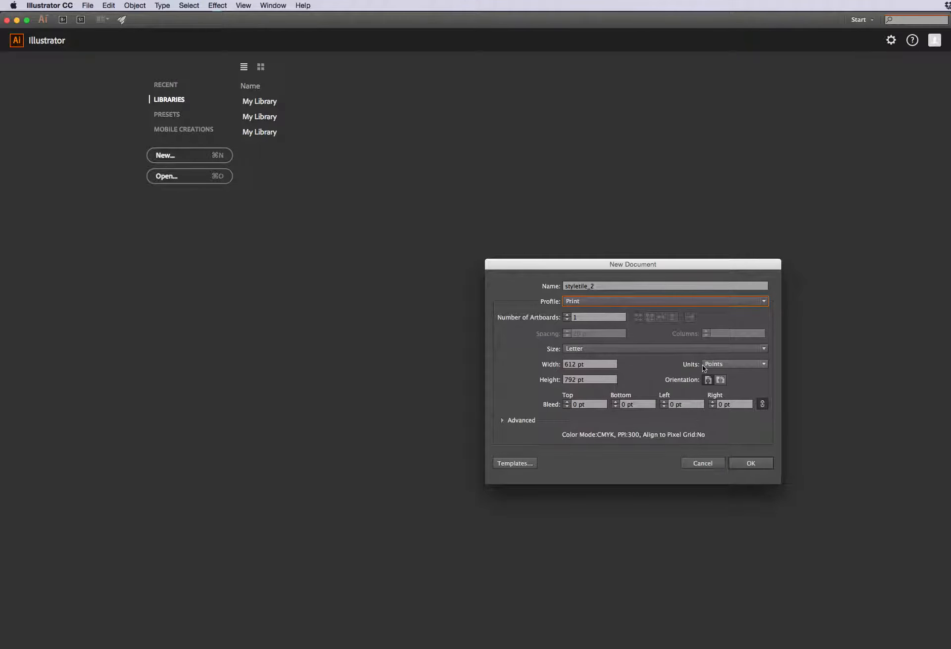
mouse_move(656, 371)
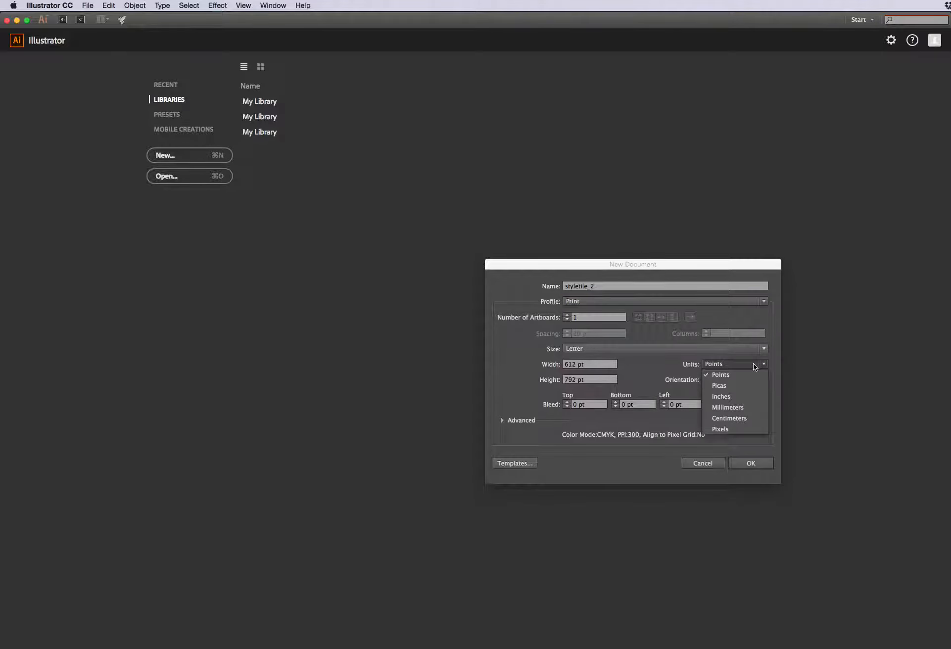
click(720, 396)
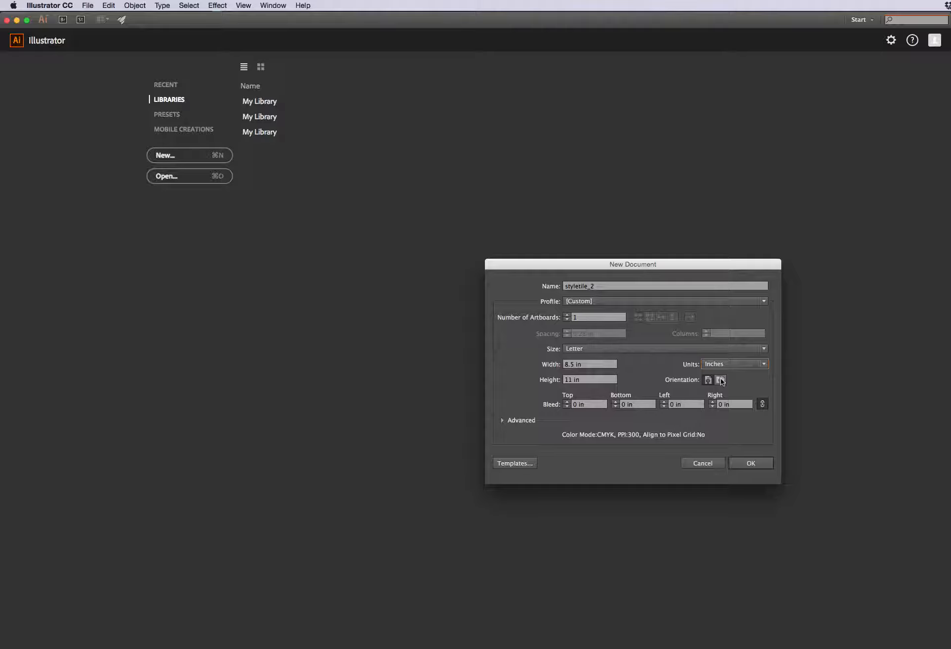
click(721, 380)
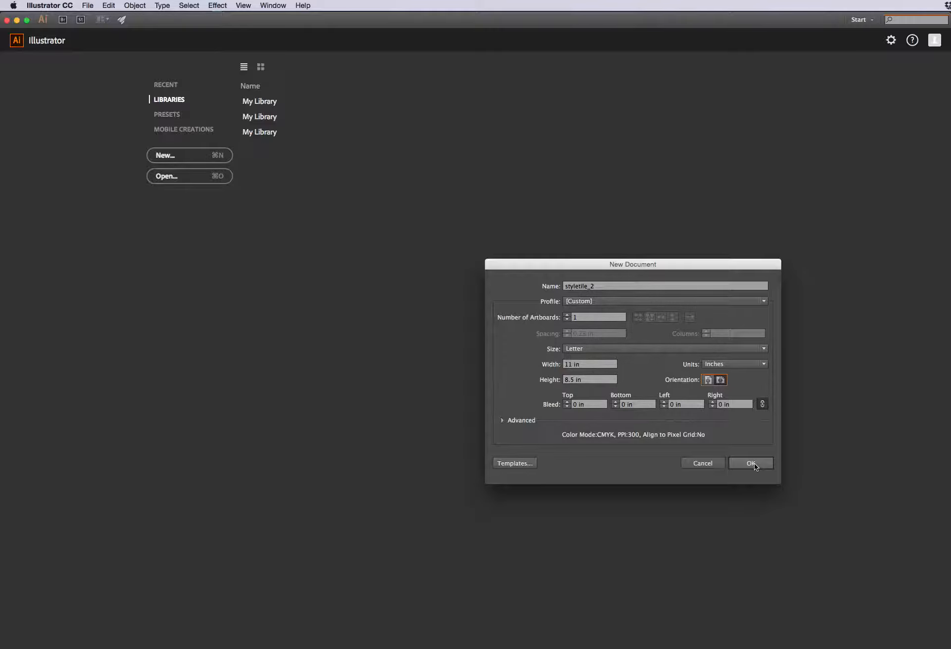
click(750, 463)
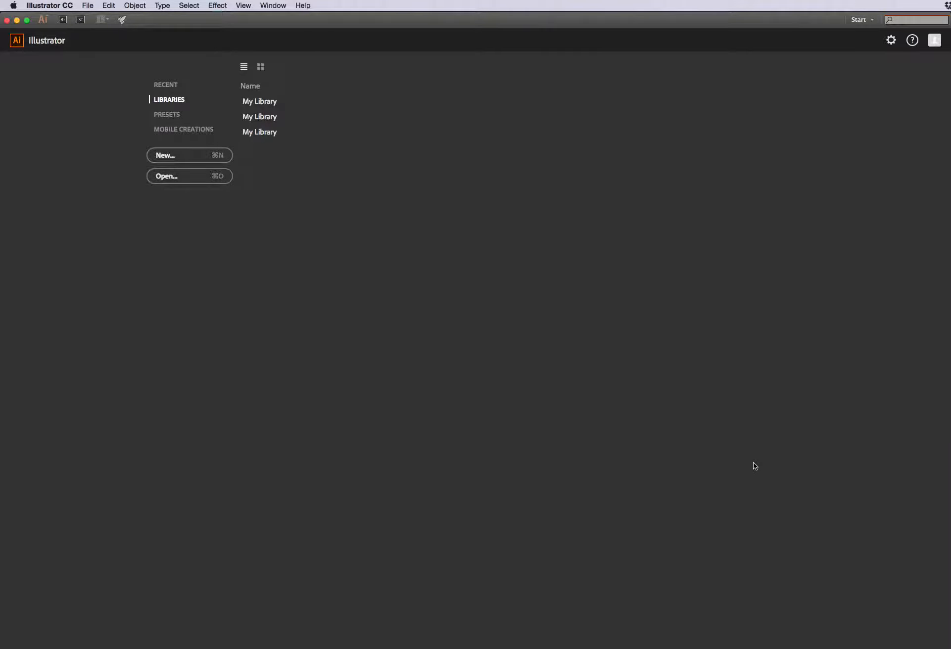
Fit the whole blank styletile_2 artboard in the window via View > Fit All in Window
click(165, 155)
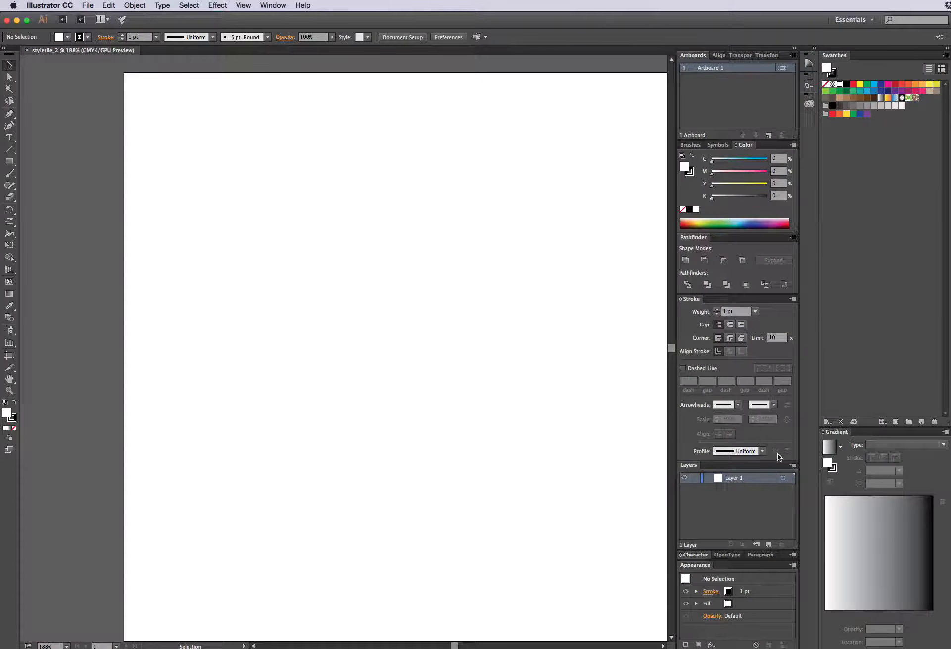
mouse_move(644, 419)
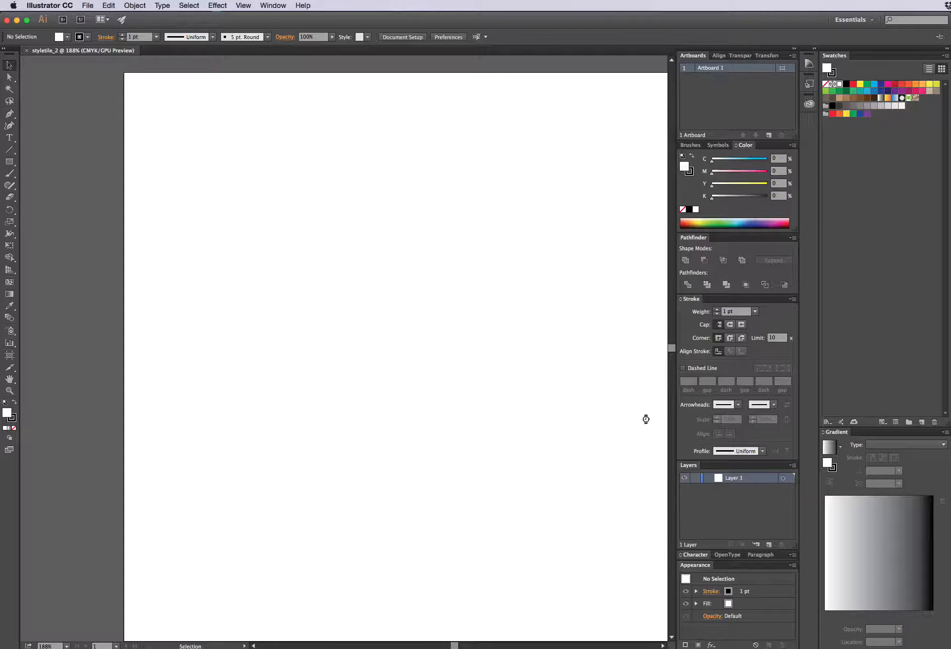
mouse_move(288, 59)
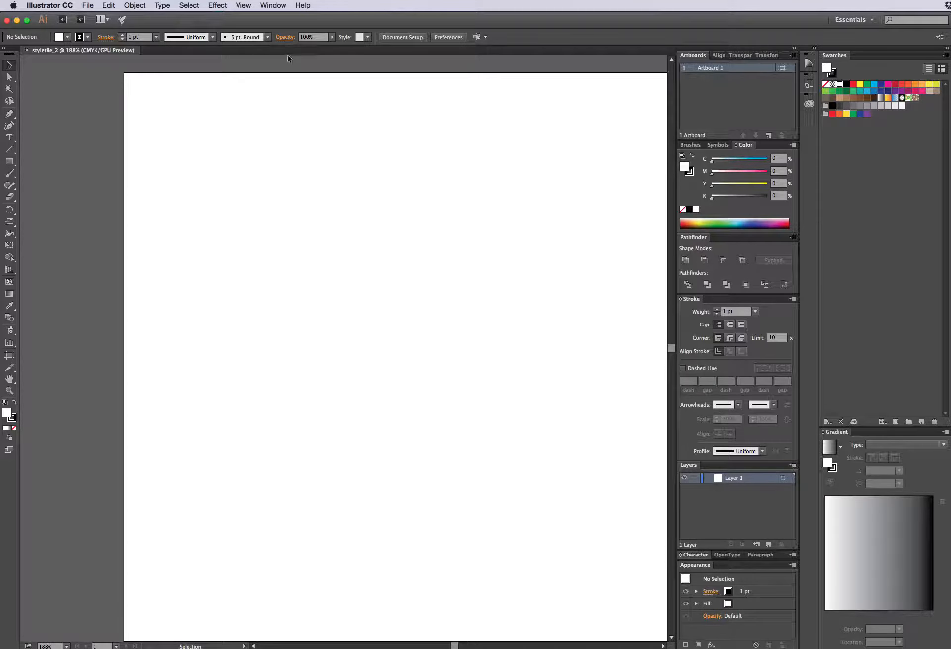
click(242, 6)
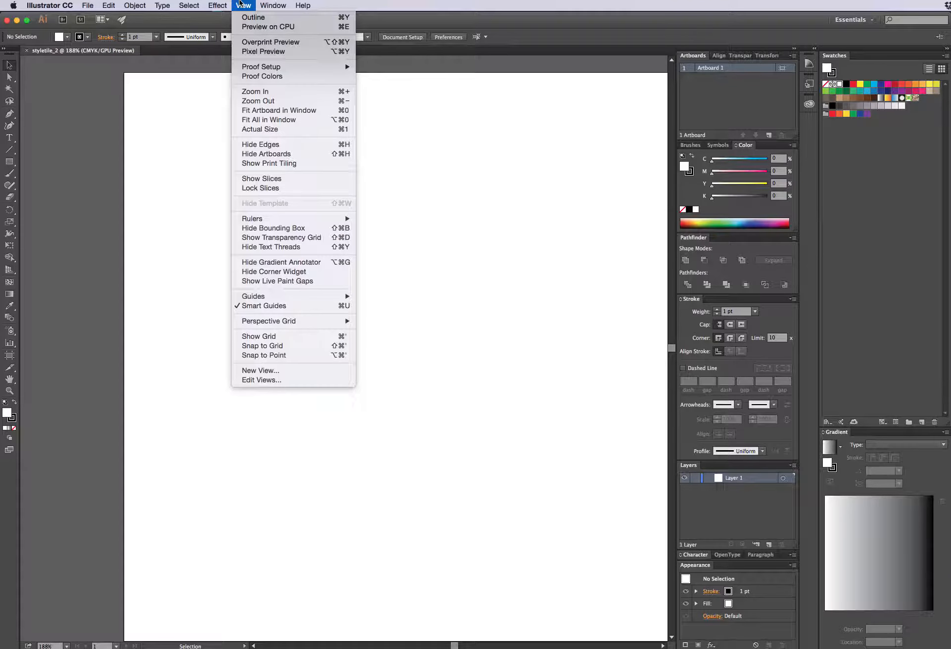
mouse_move(269, 120)
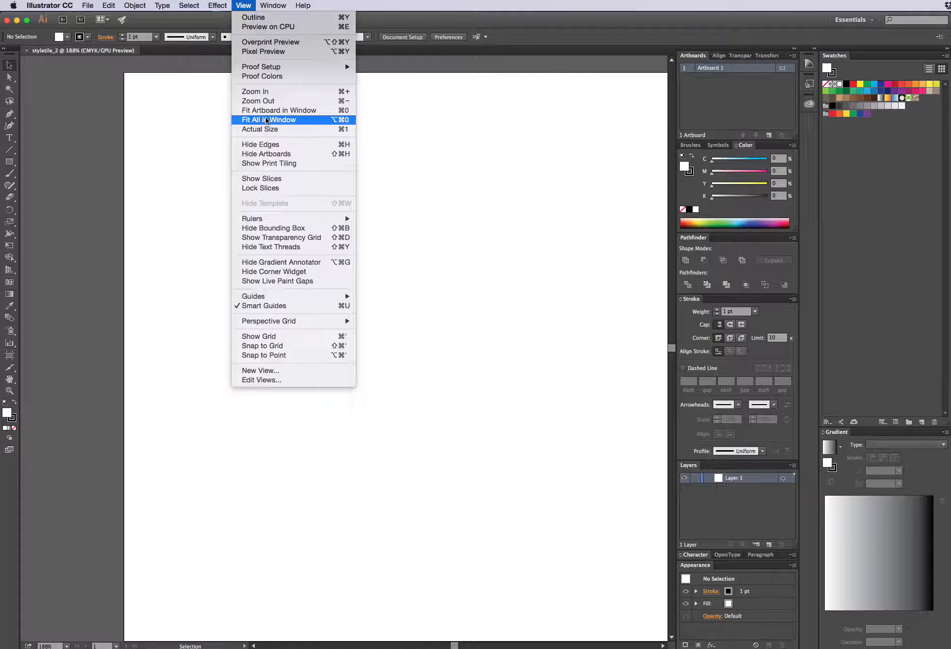
click(269, 119)
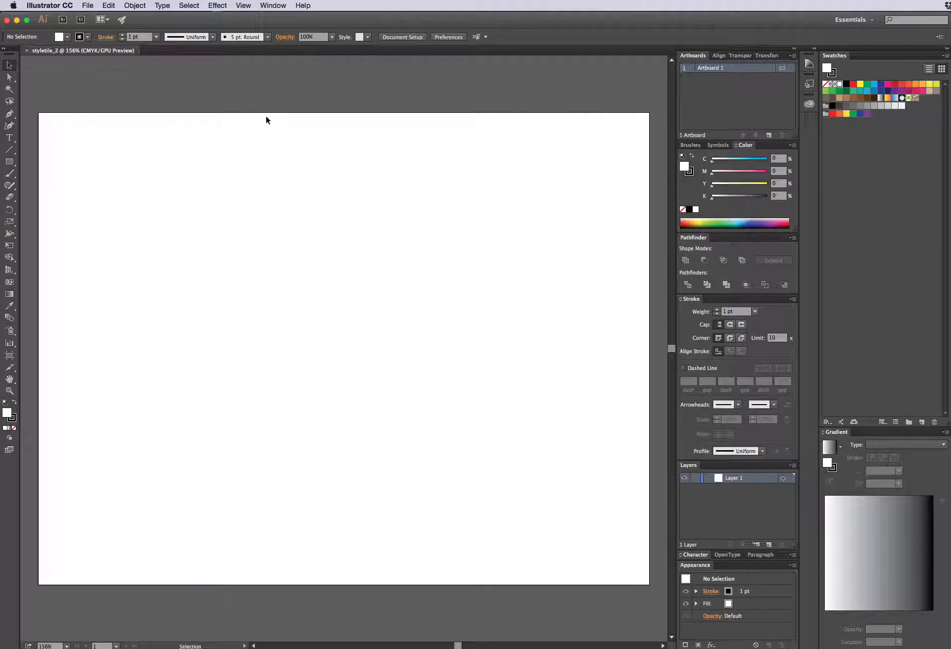
mouse_move(213, 186)
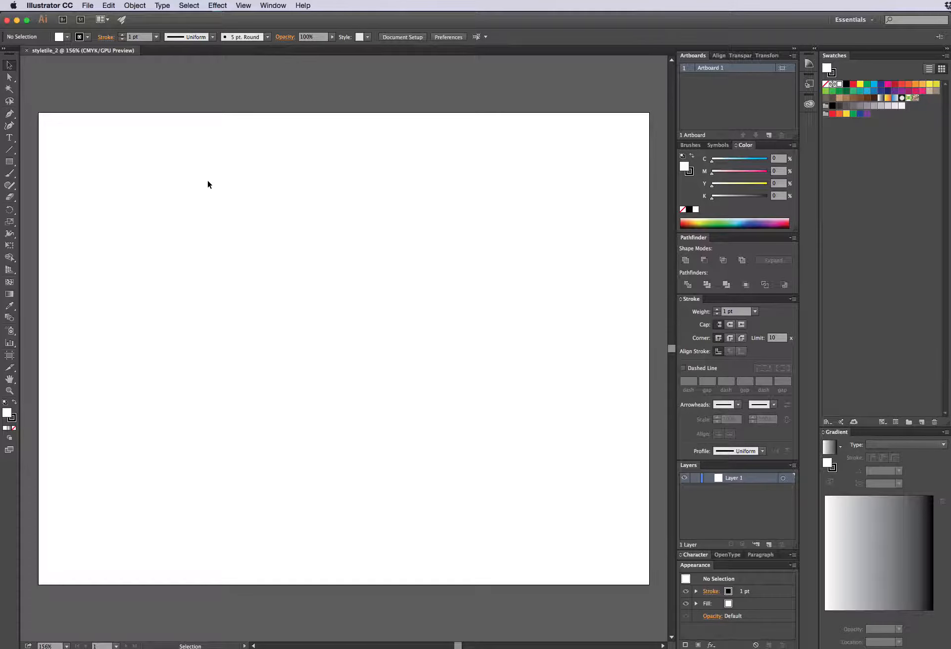
mouse_move(180, 190)
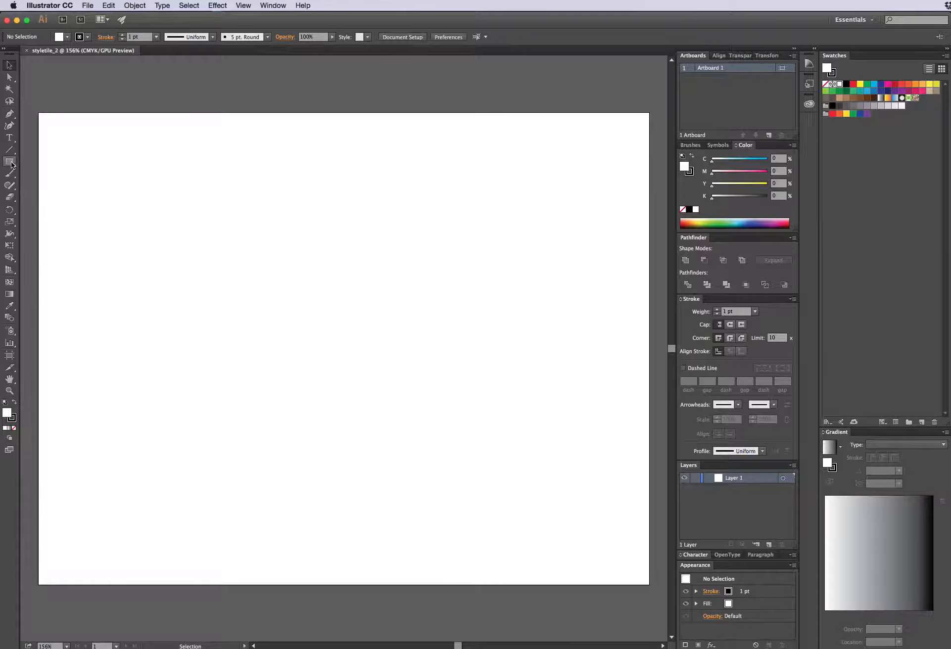
mouse_move(10, 165)
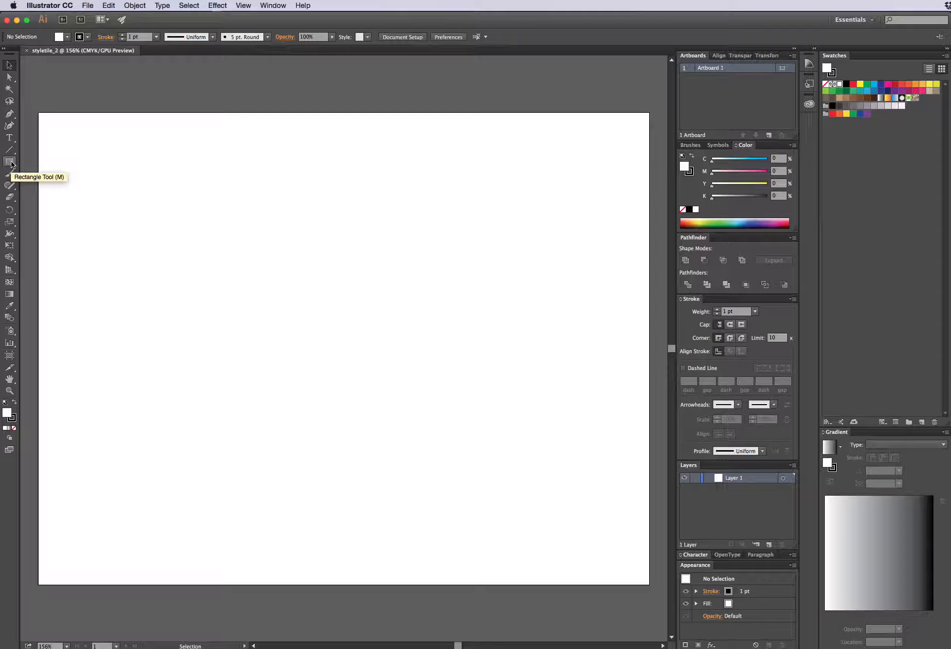
mouse_move(10, 165)
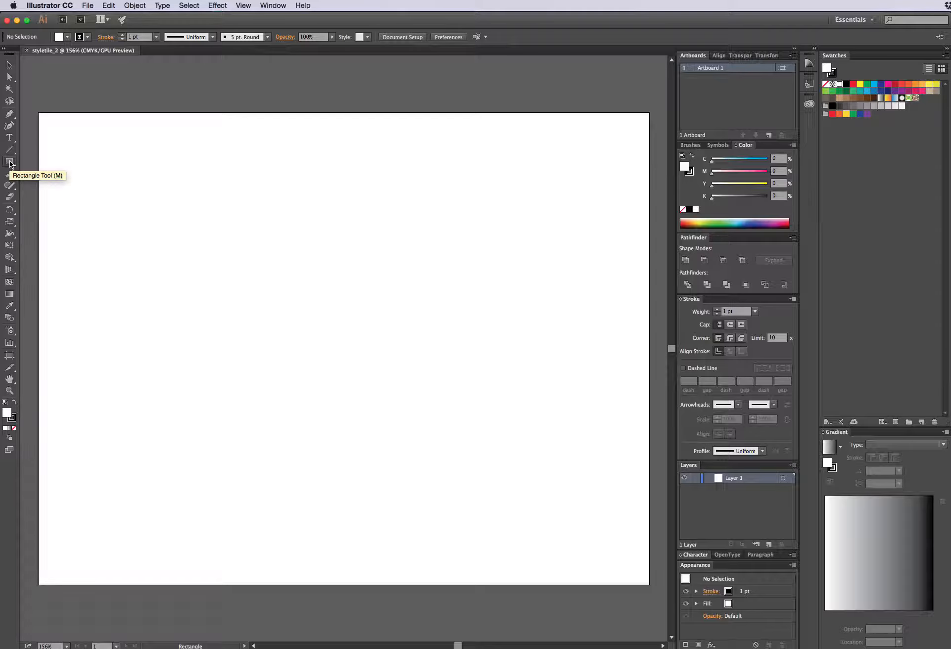
mouse_move(31, 110)
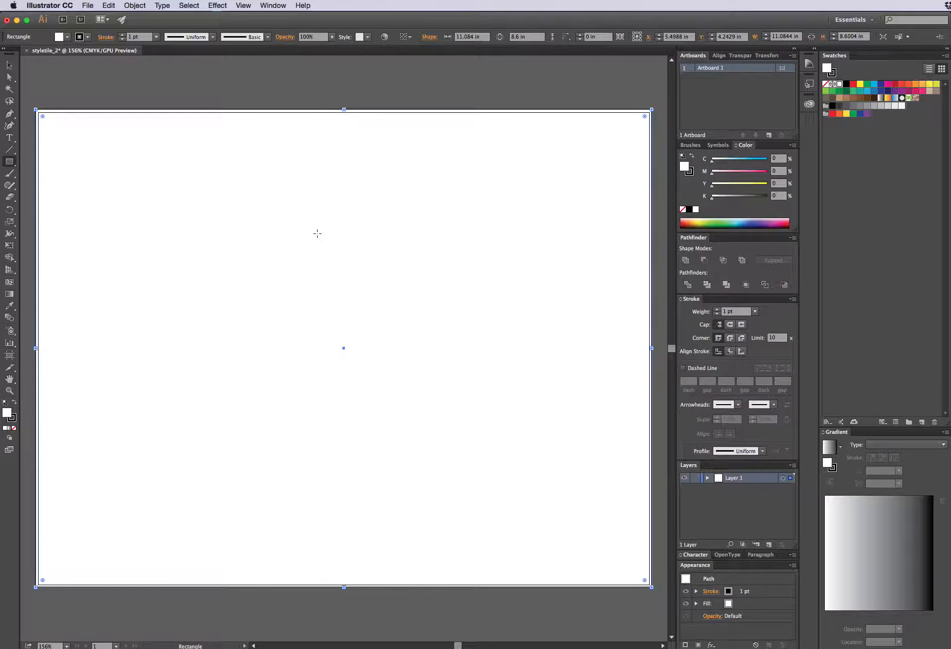
mouse_move(294, 239)
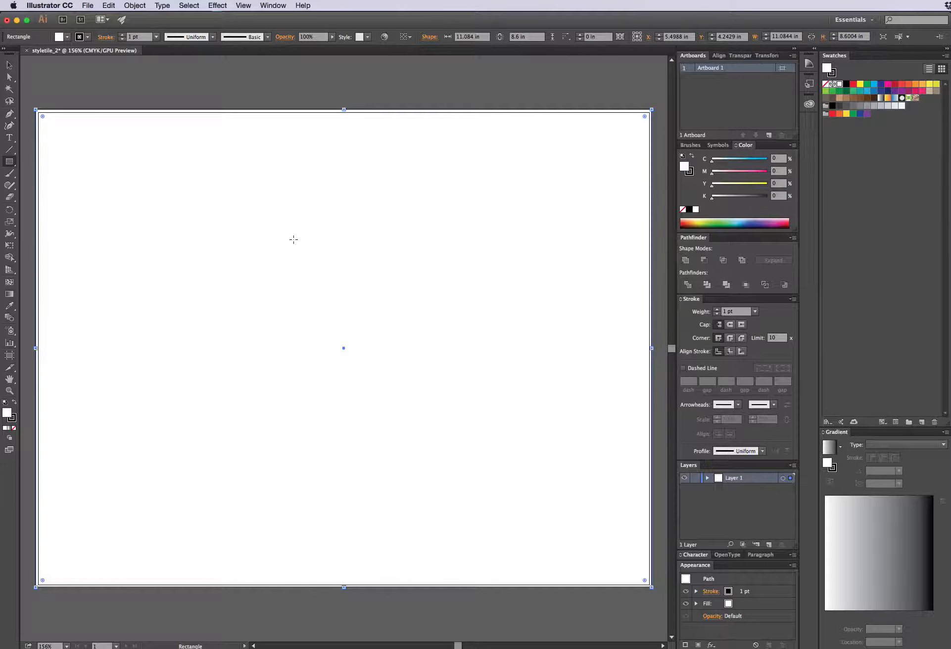
Set the full-artboard rectangle's stroke to None
click(60, 36)
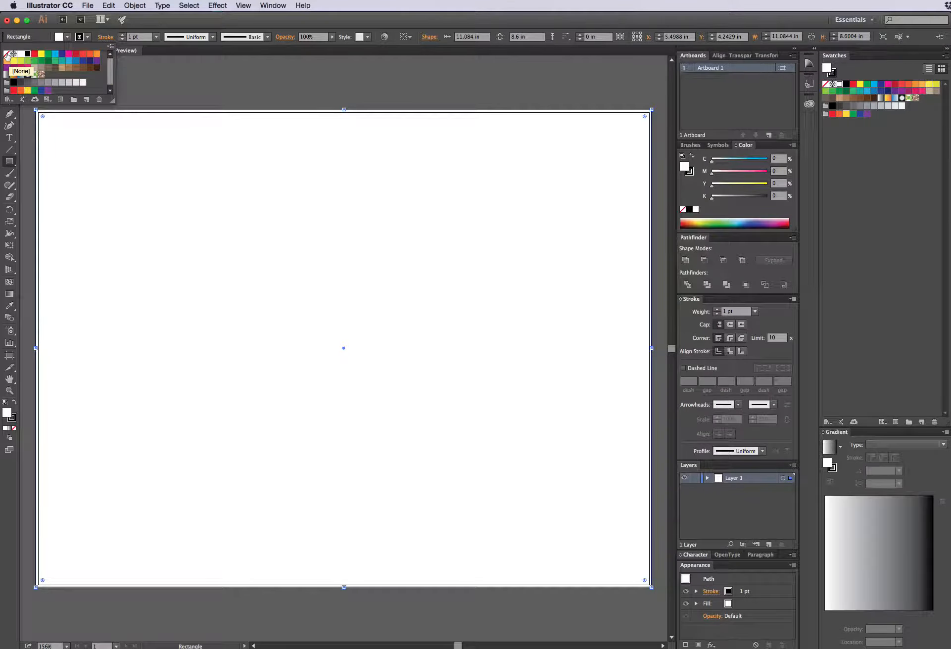
click(80, 37)
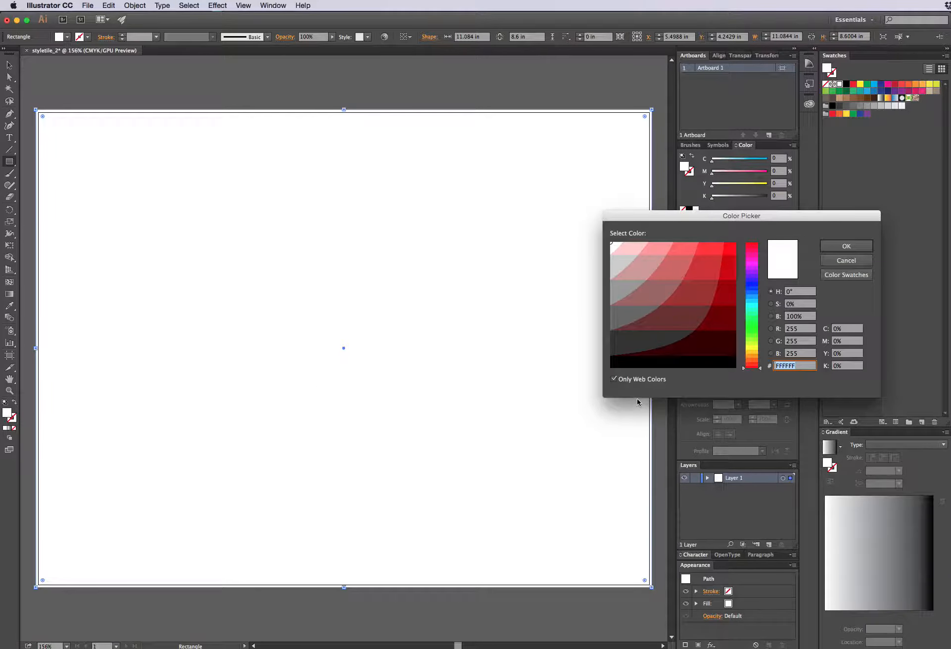
mouse_move(660, 384)
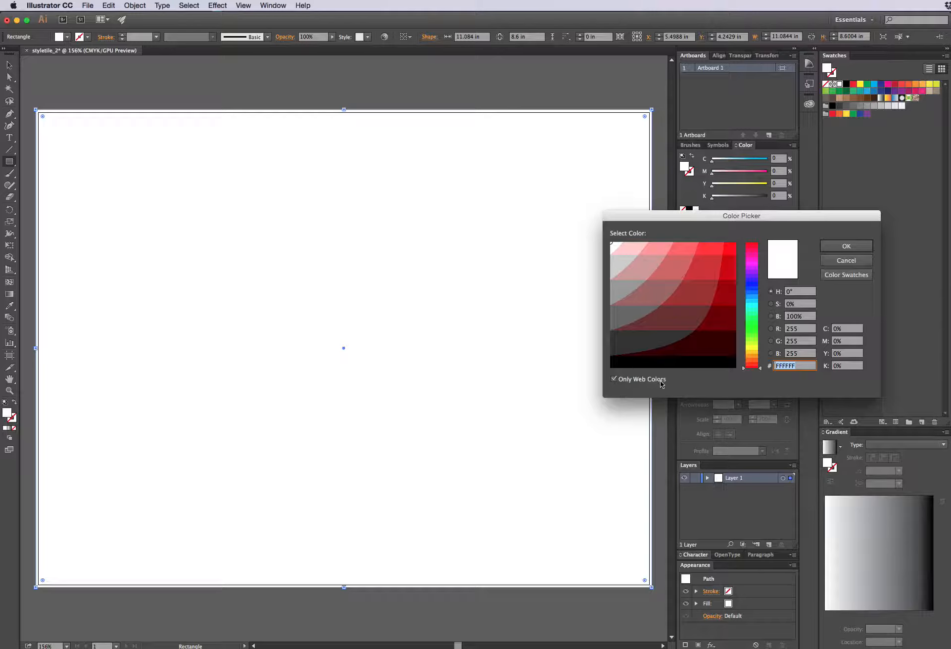
mouse_move(761, 378)
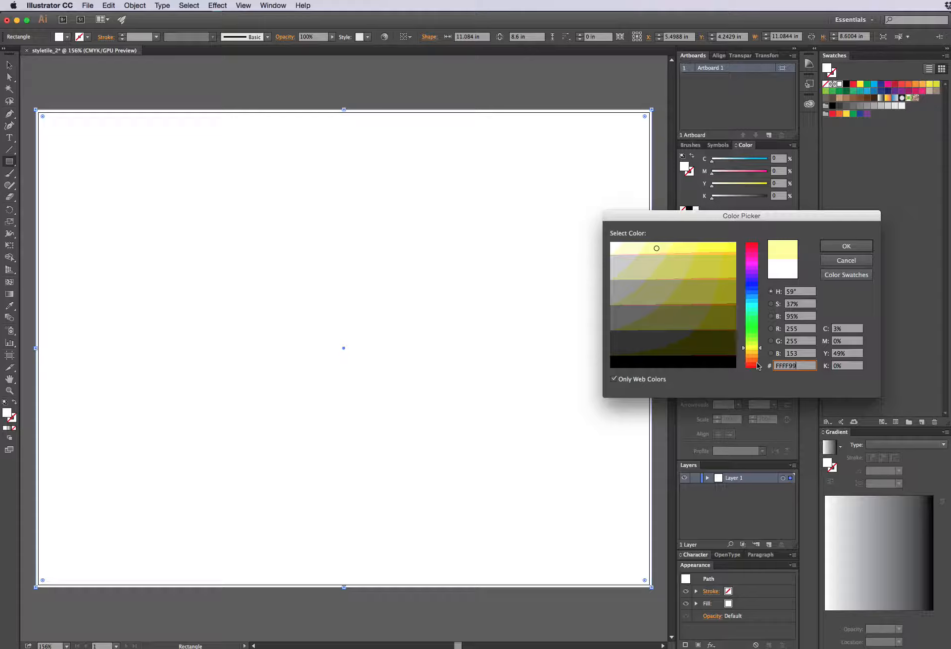
Fill the background rectangle with pale cream yellow #FFFFCC
click(637, 253)
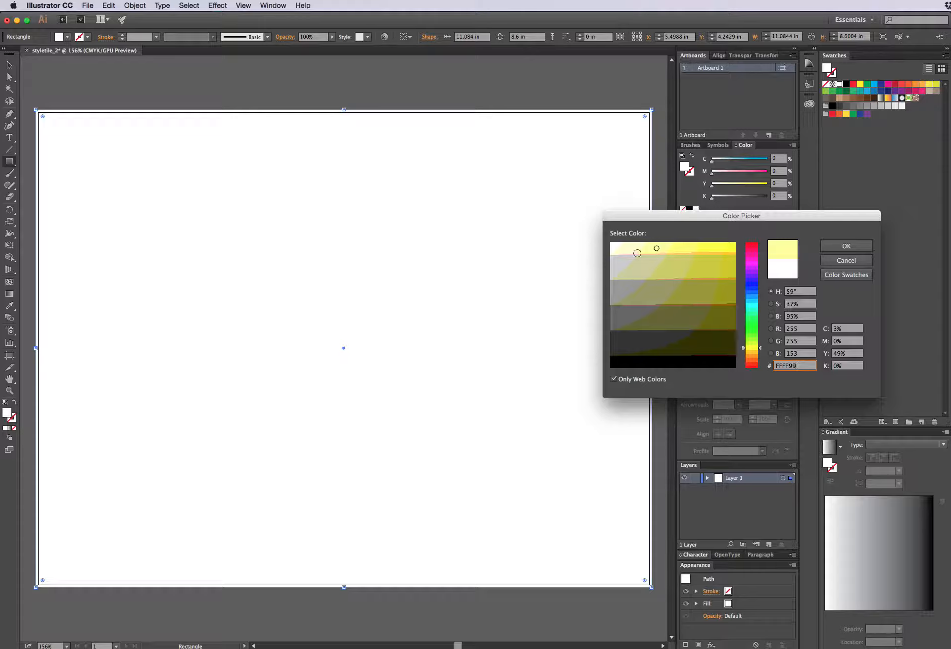
click(631, 245)
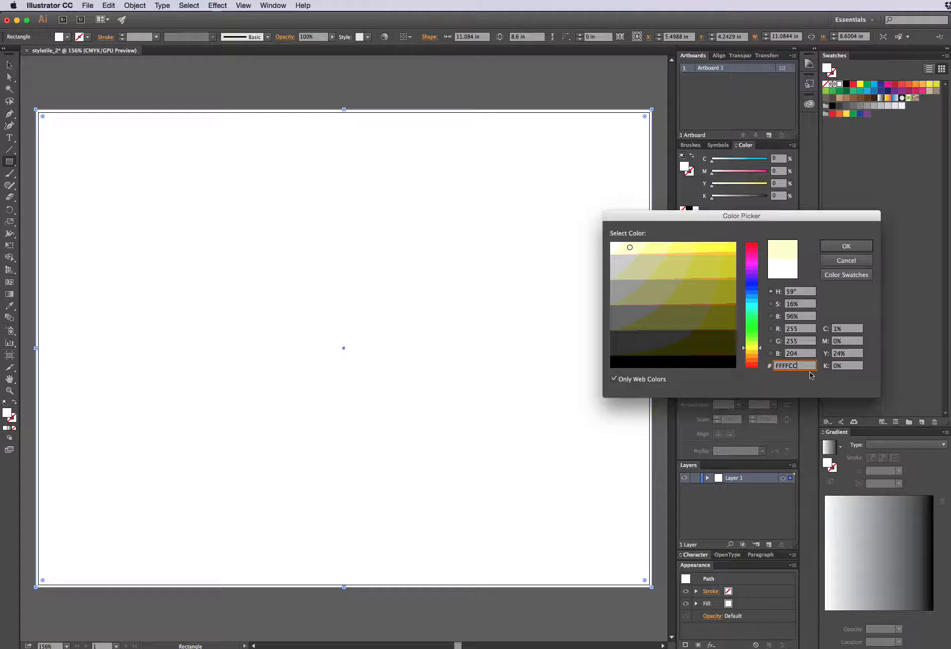
mouse_move(815, 376)
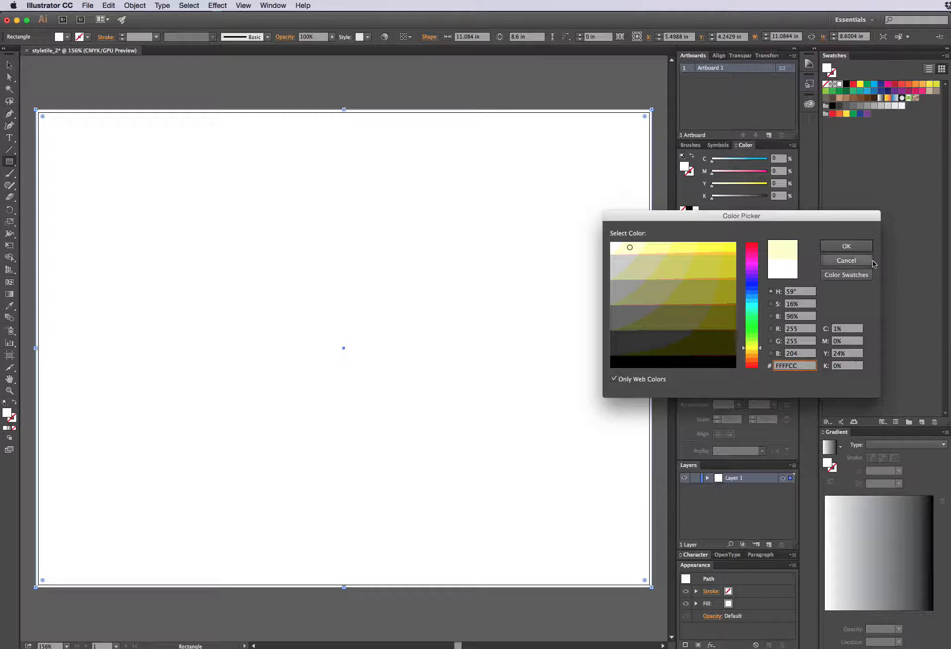
click(846, 246)
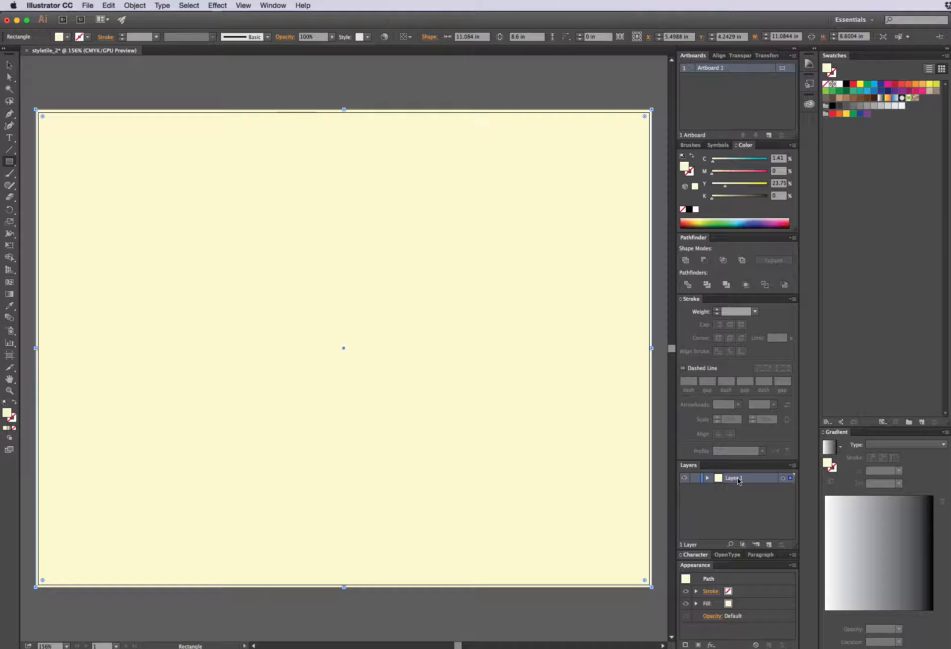
Rename Layer 1 to bg, add a new layer above it and begin renaming it sidebar
double_click(734, 478)
text(bg)
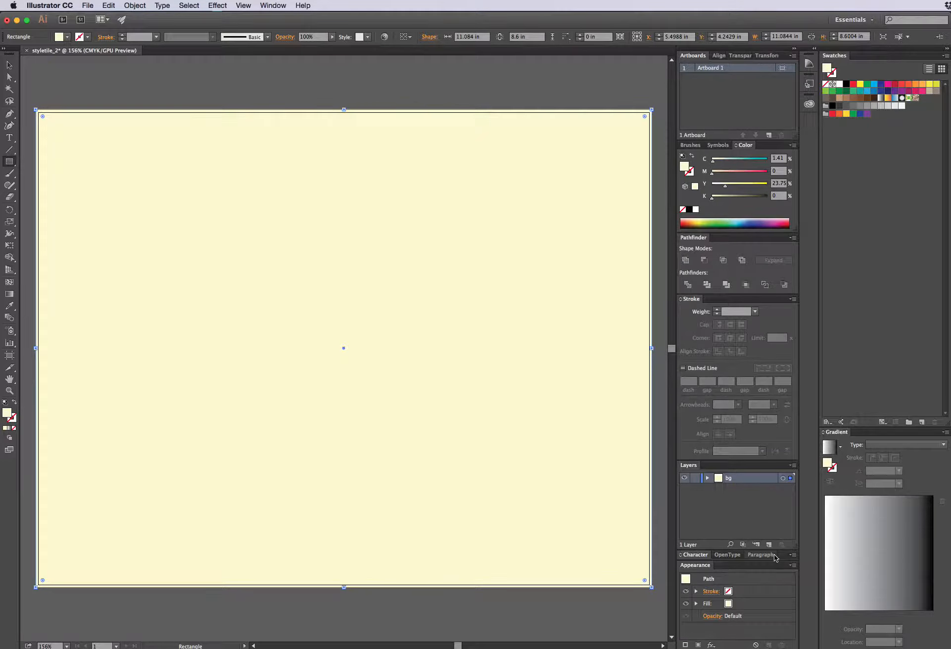
click(769, 544)
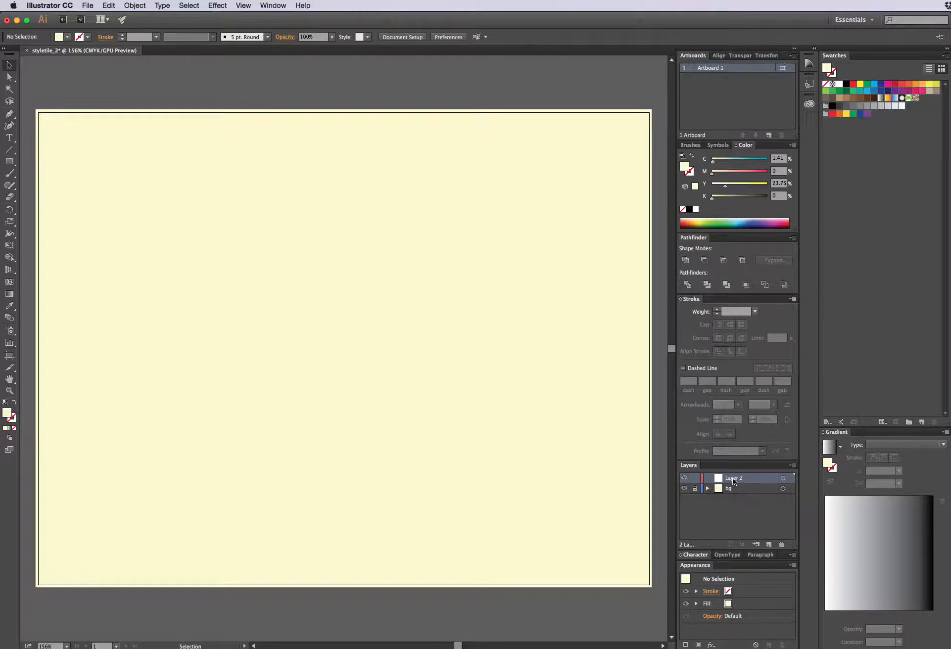
double_click(734, 477)
text(sk)
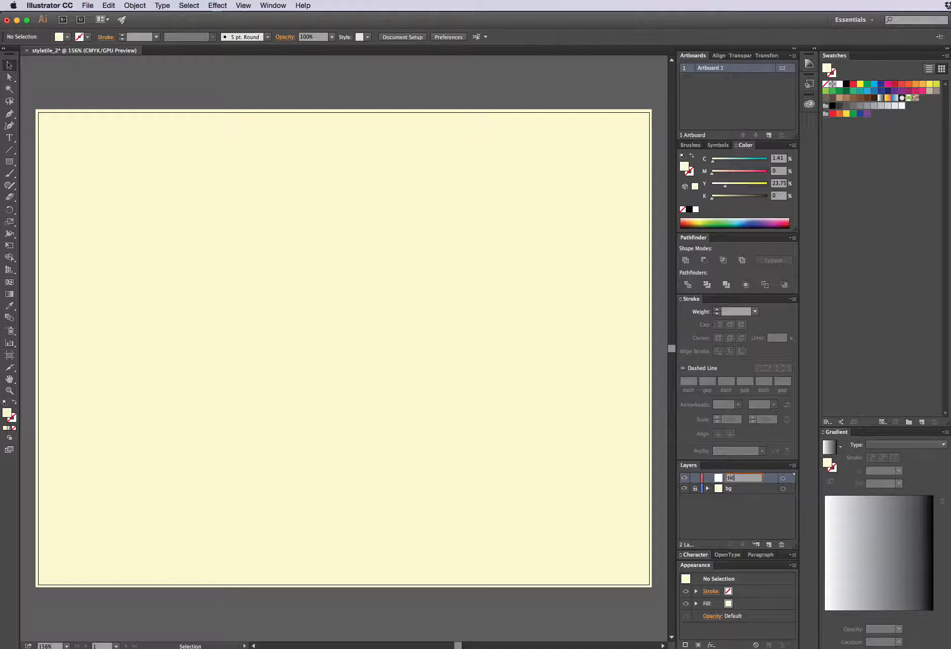
text(ebar)
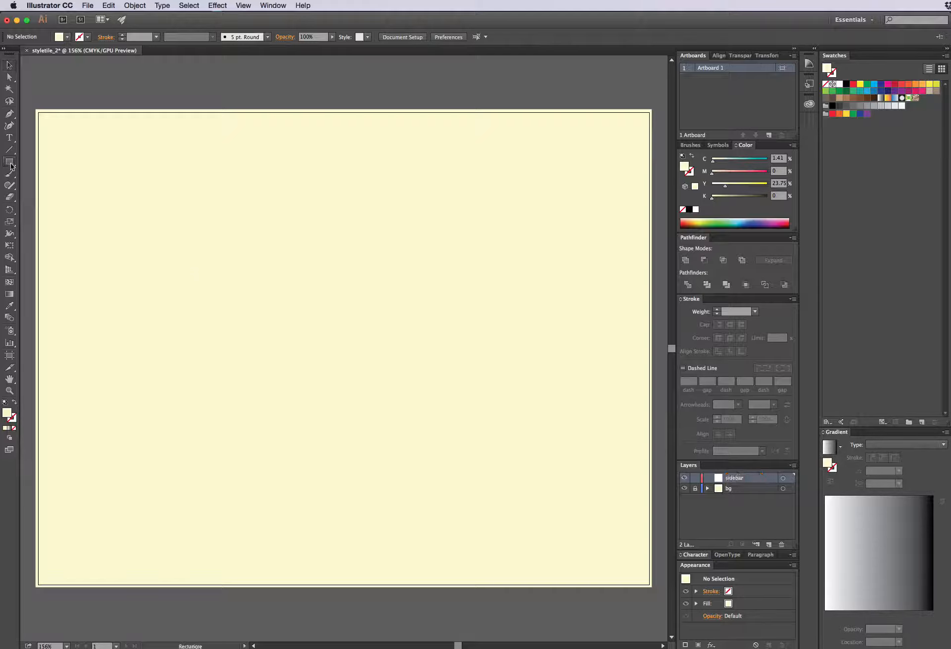
mouse_move(10, 165)
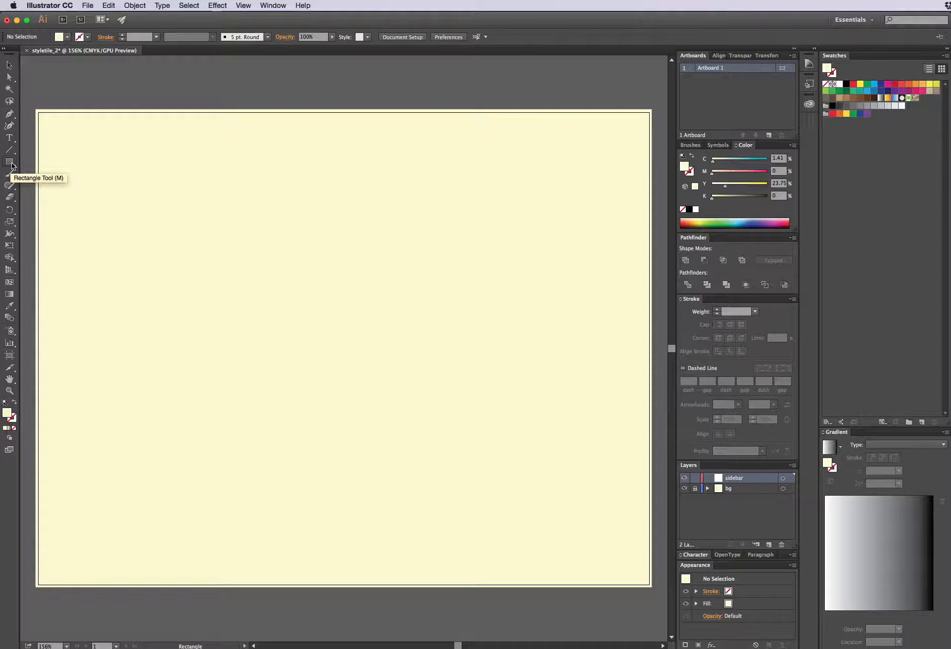
mouse_move(11, 165)
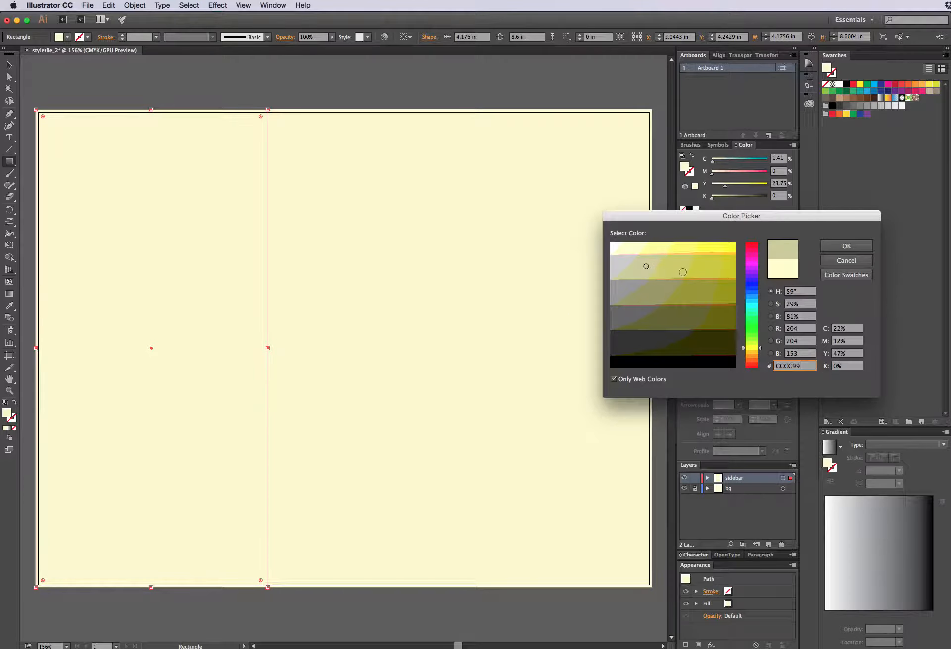
Confirm the olive-tan #CCCC99 fill for the left sidebar rectangle
click(846, 245)
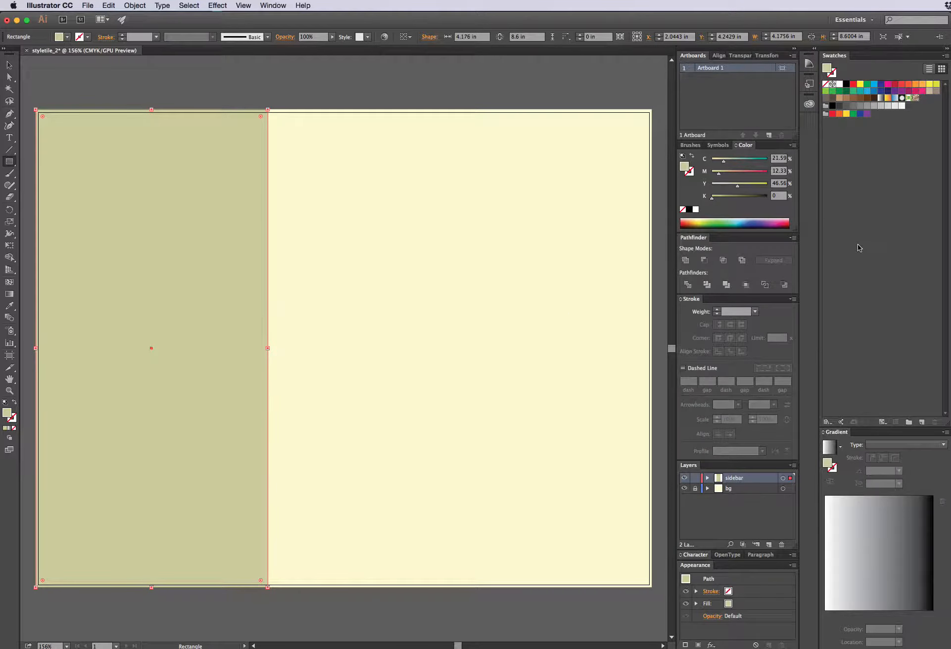
mouse_move(808, 497)
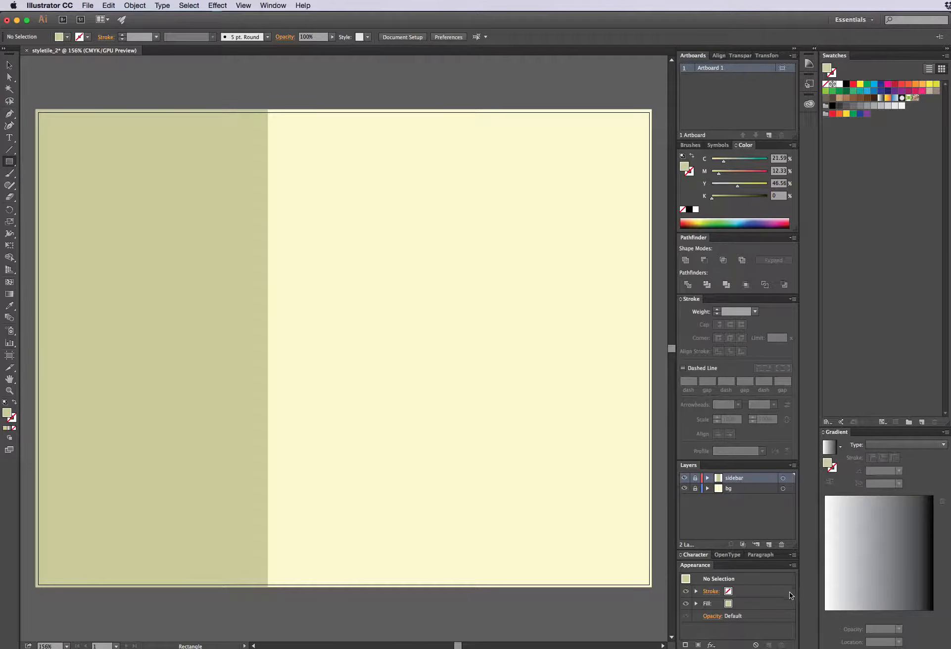
Add a third layer above sidebar and rename it swatches
click(769, 544)
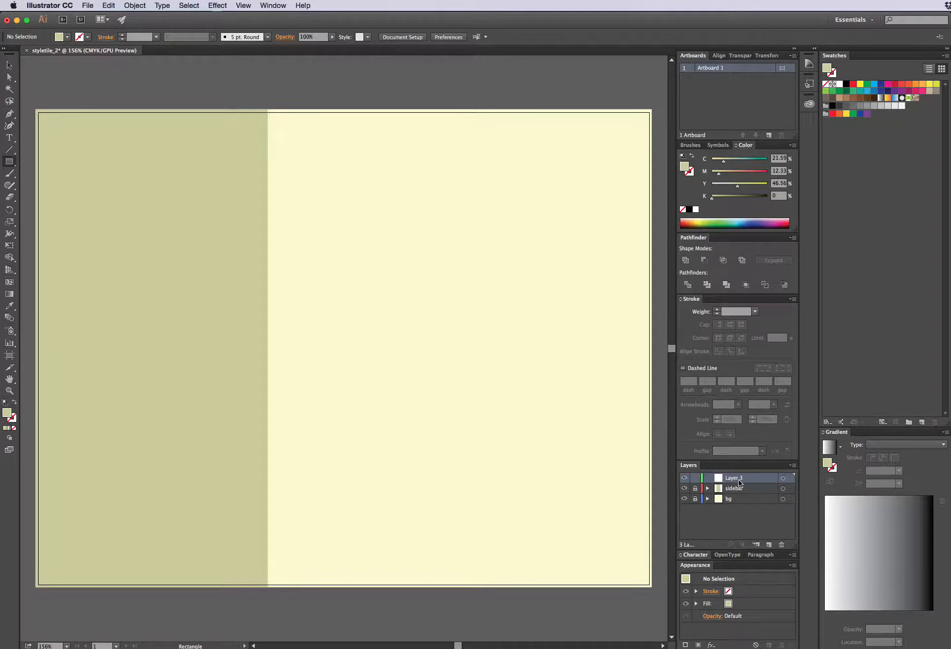
double_click(734, 478)
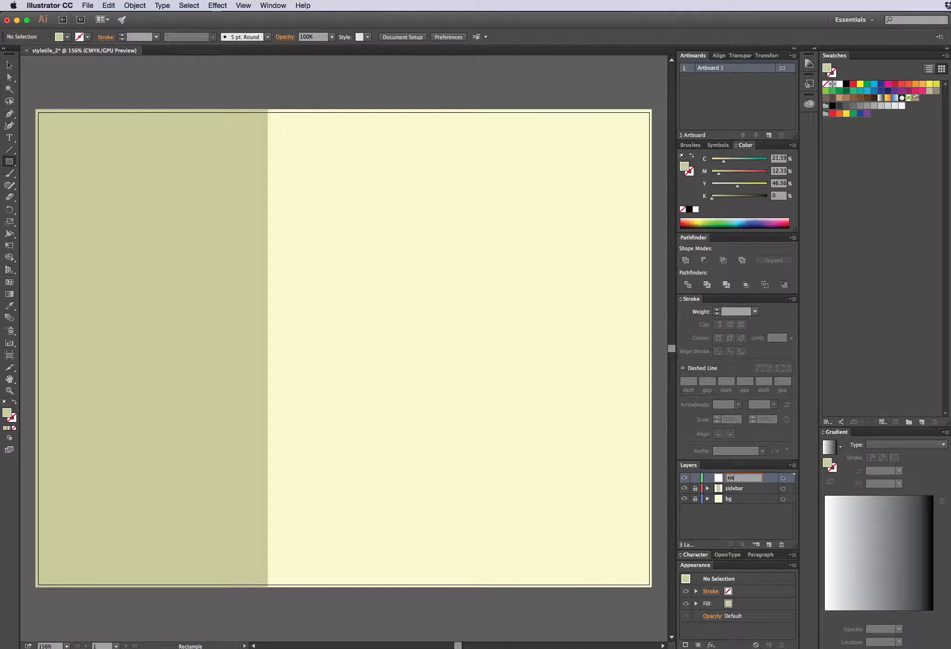
text(swatches)
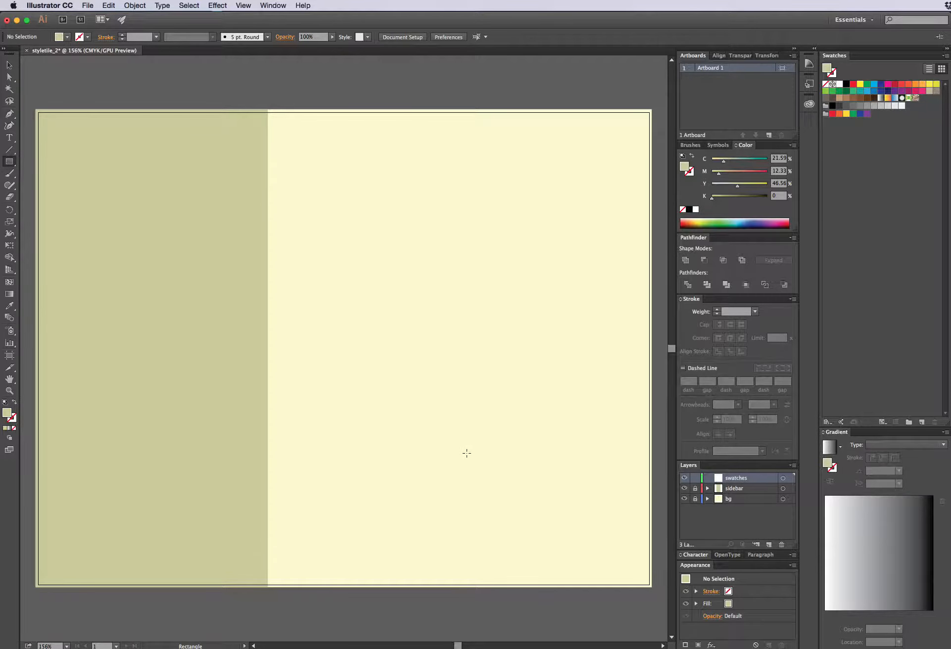
mouse_move(9, 162)
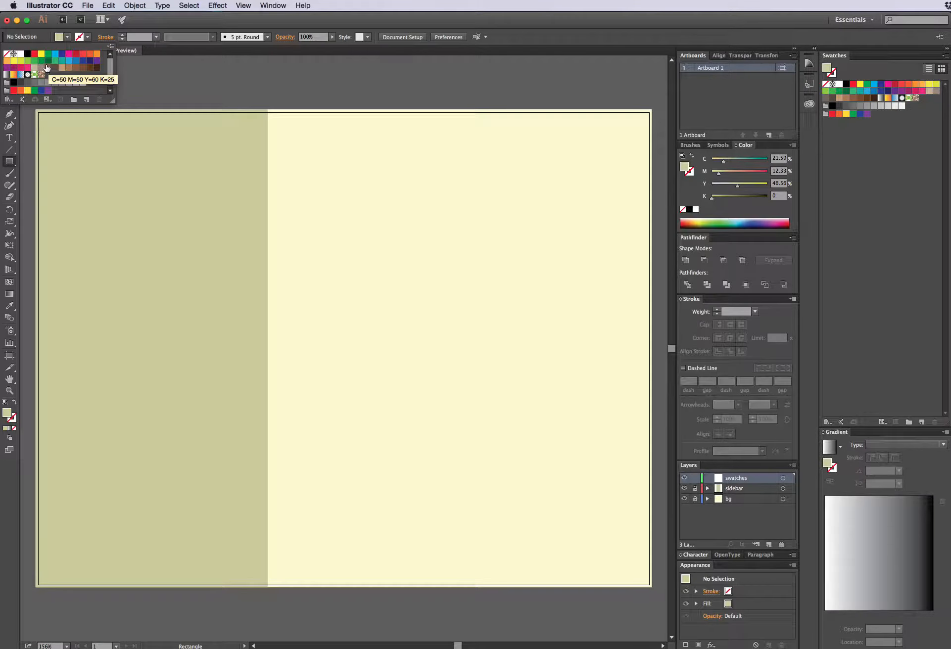
Draw a bright yellow square in the sidebar and Option-drag a copy below it
click(45, 69)
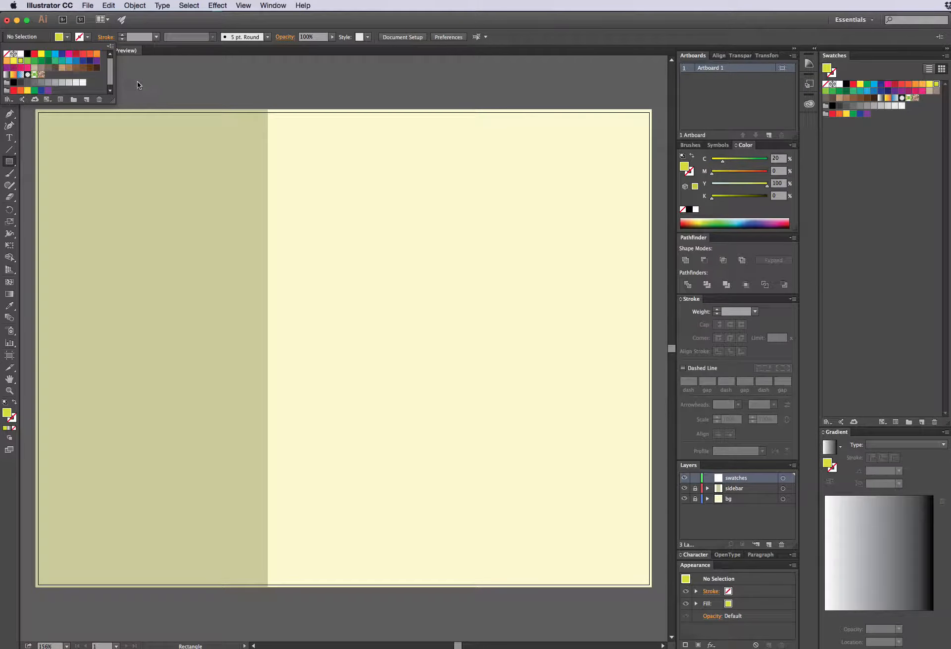
mouse_move(190, 82)
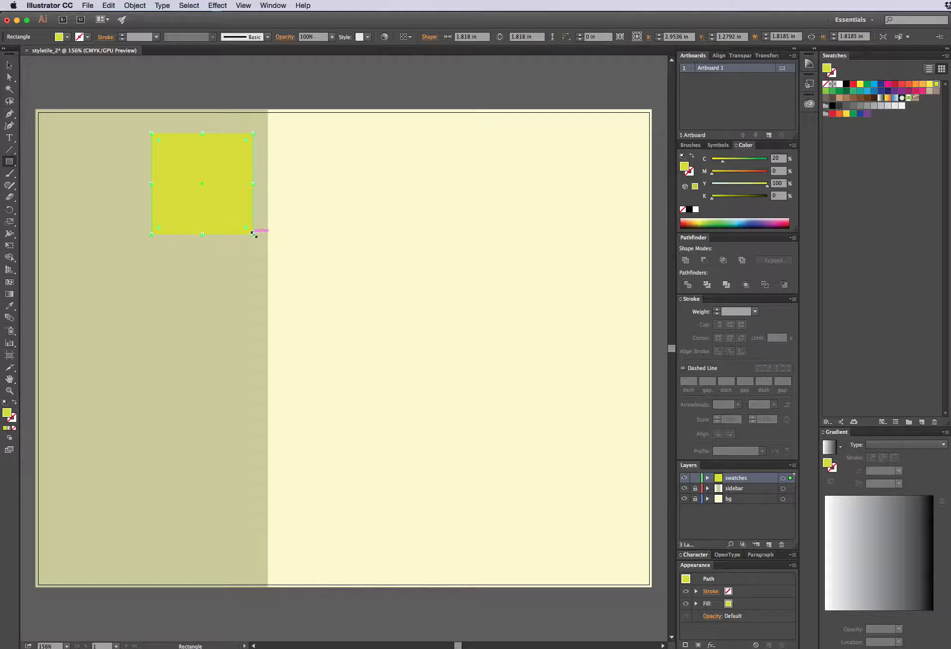
mouse_move(242, 228)
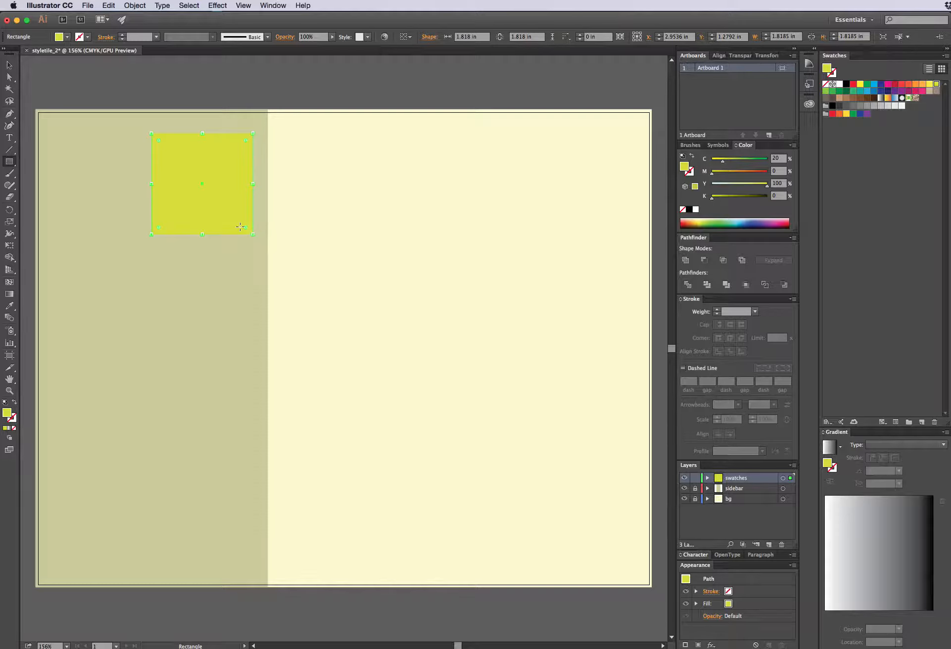
mouse_move(105, 145)
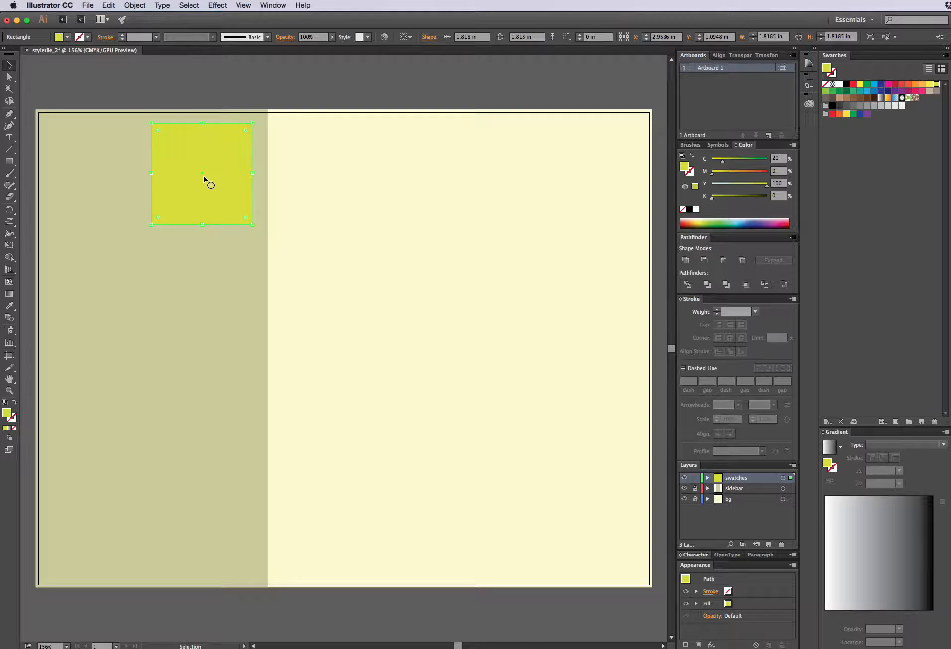
mouse_move(197, 193)
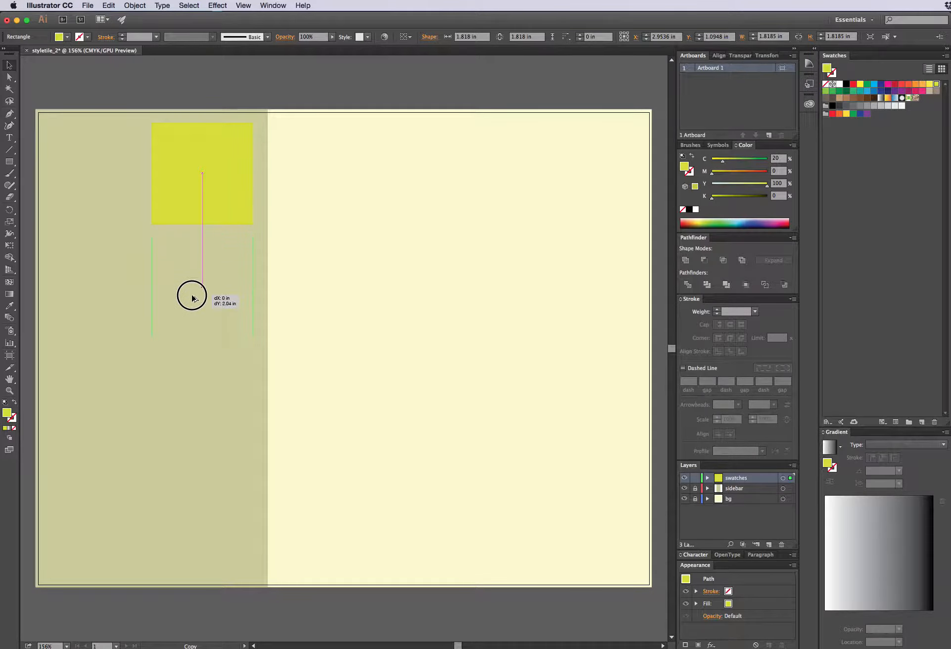
drag(192, 174, 192, 294)
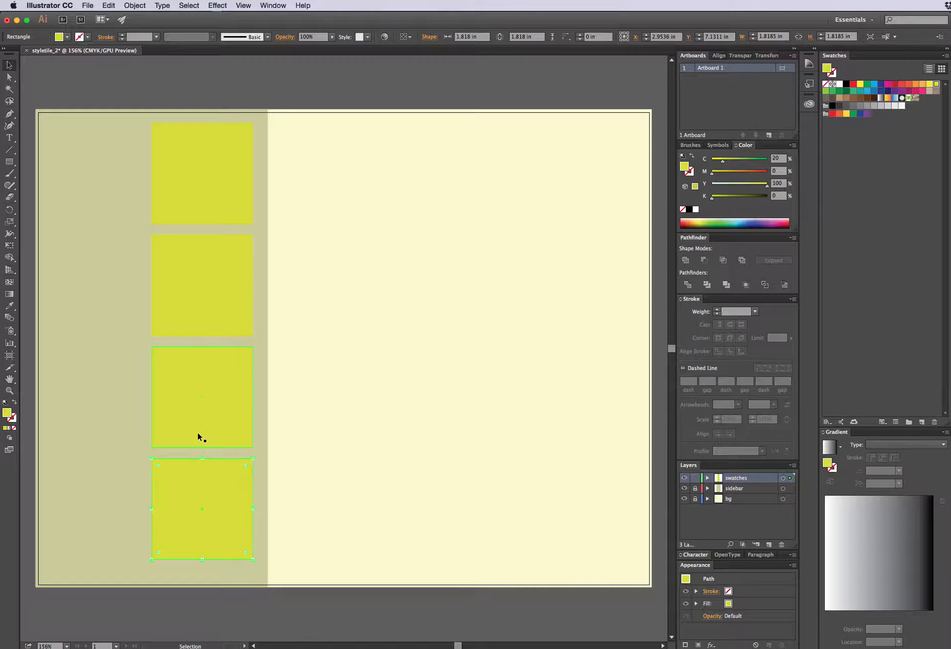
mouse_move(207, 437)
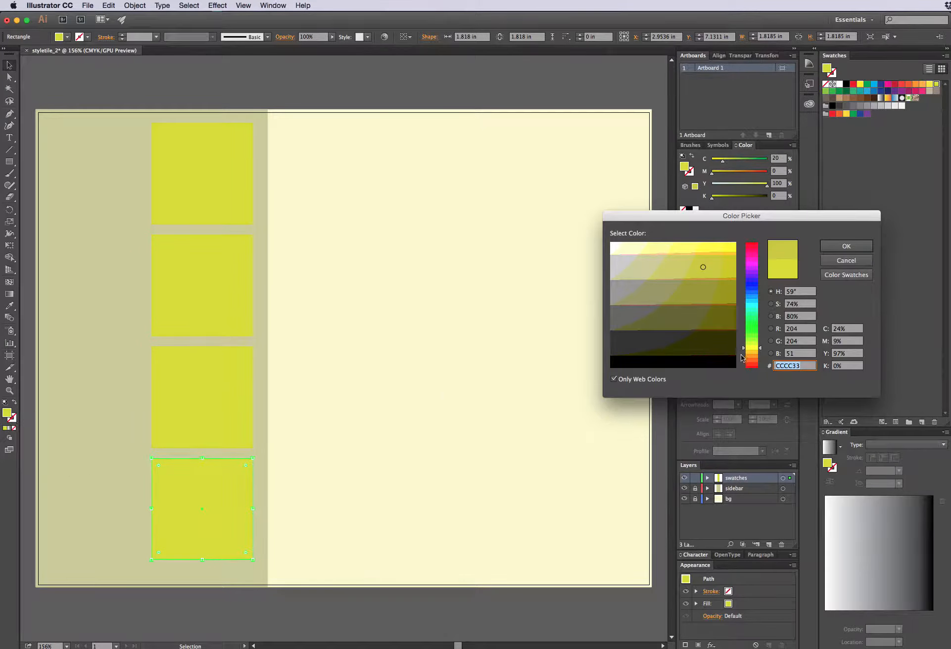
Recolour the bottom square dark charcoal and the third square medium grey
click(845, 245)
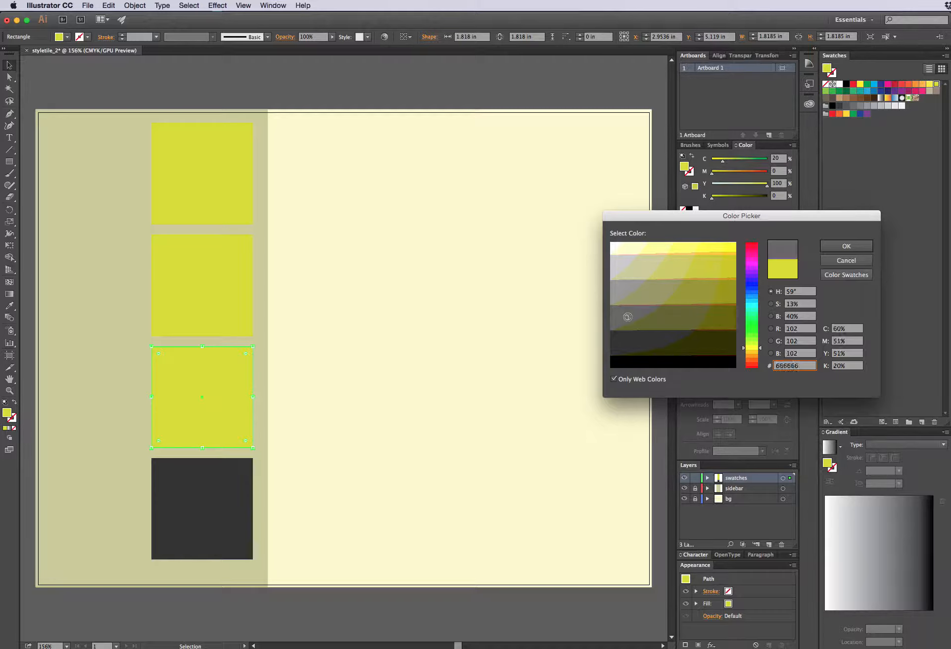
click(845, 245)
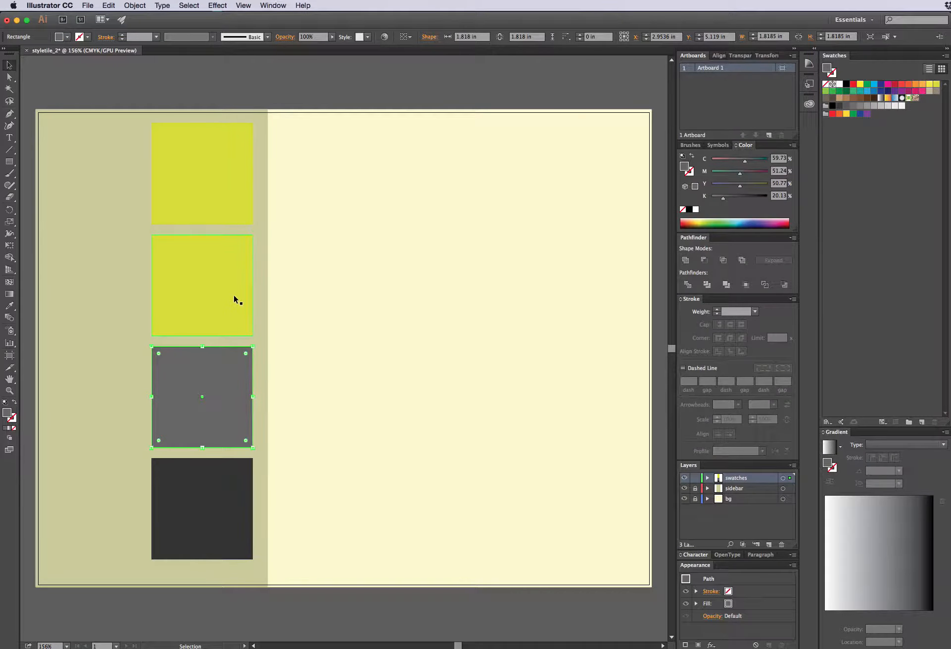
Recolour the second square a darker muted olive yellow
click(202, 285)
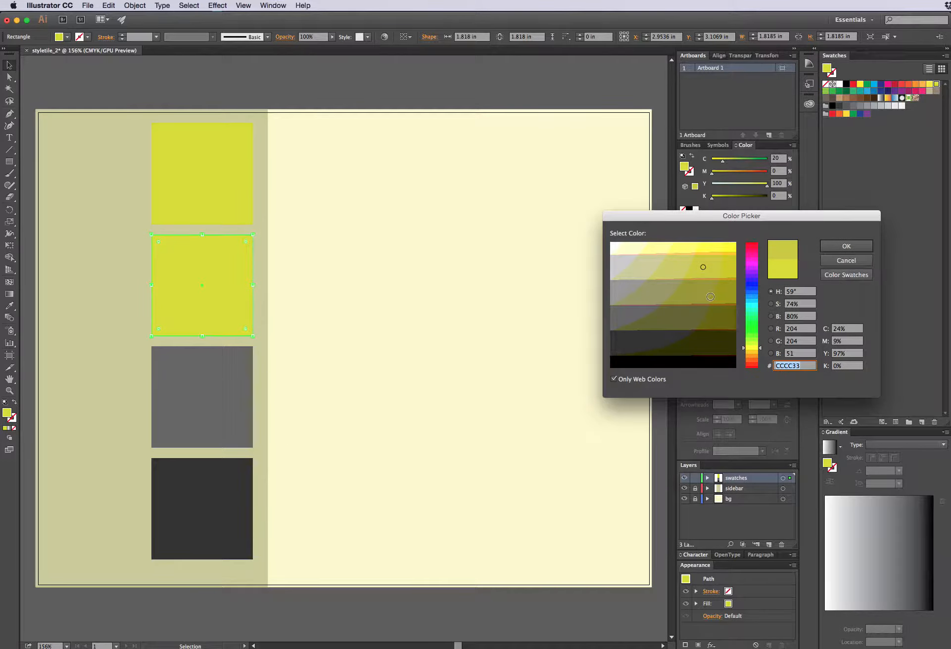
click(657, 290)
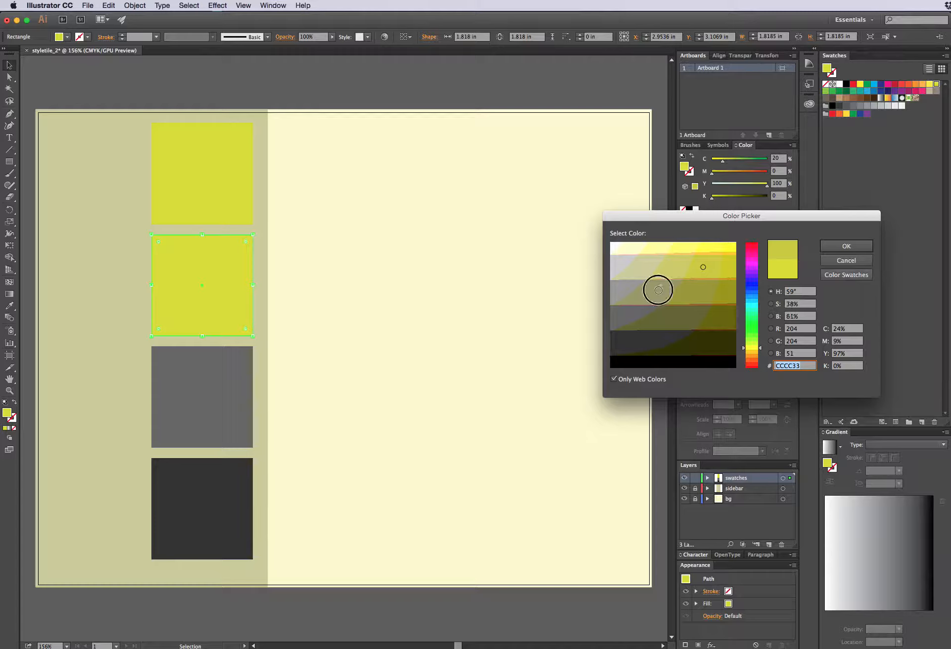
click(845, 245)
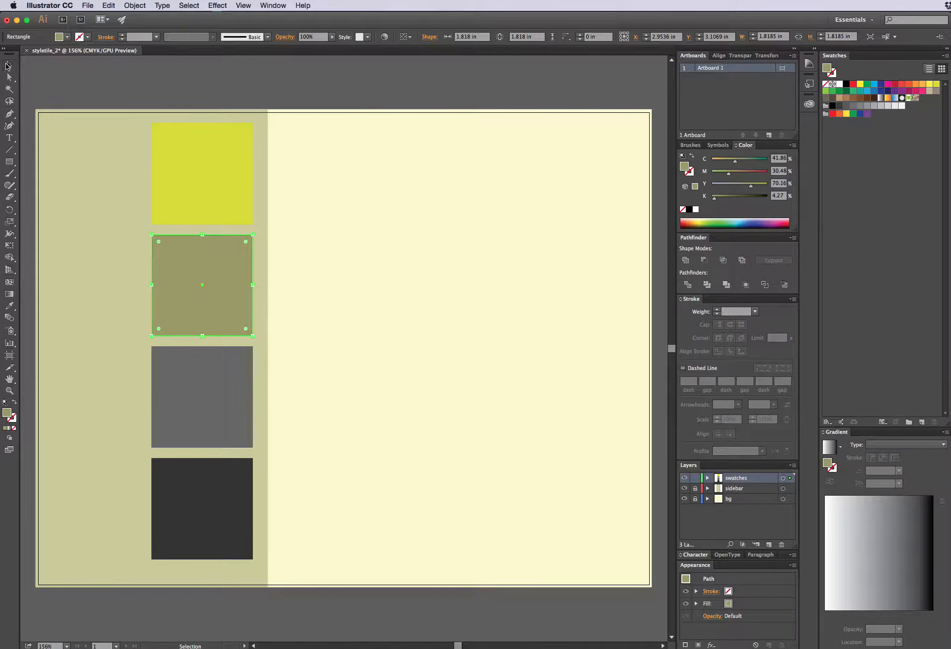
mouse_move(262, 105)
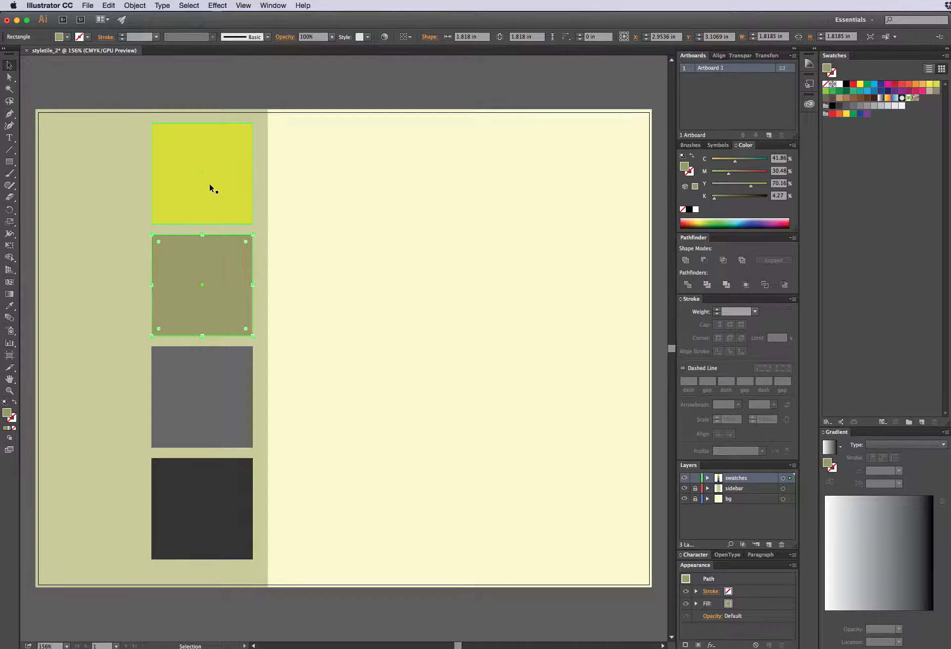
Move the four swatches toward the sidebar's left edge and add a photos layer
click(194, 372)
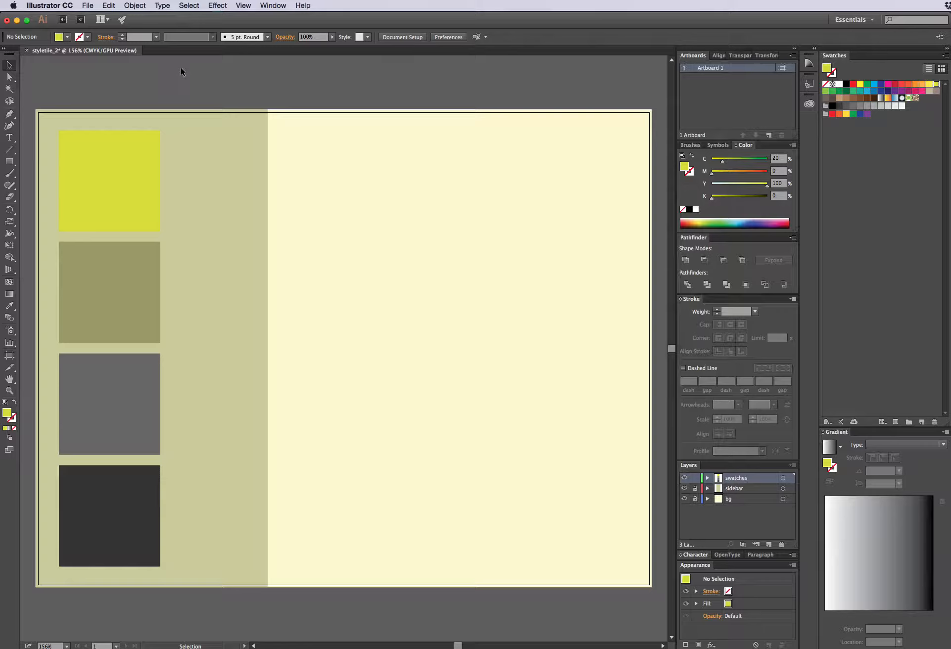
mouse_move(143, 125)
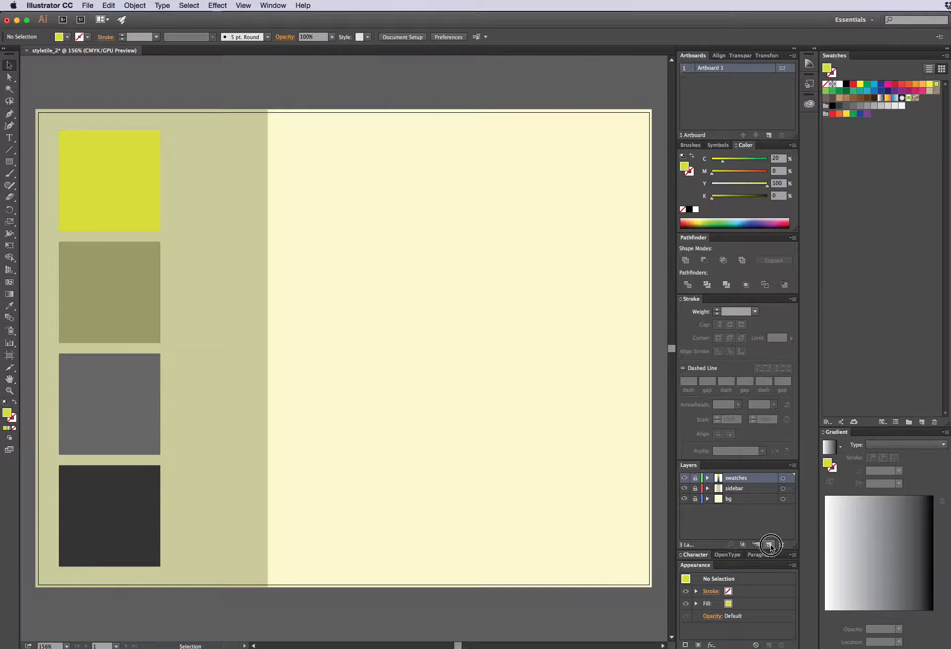
click(770, 544)
text(photos)
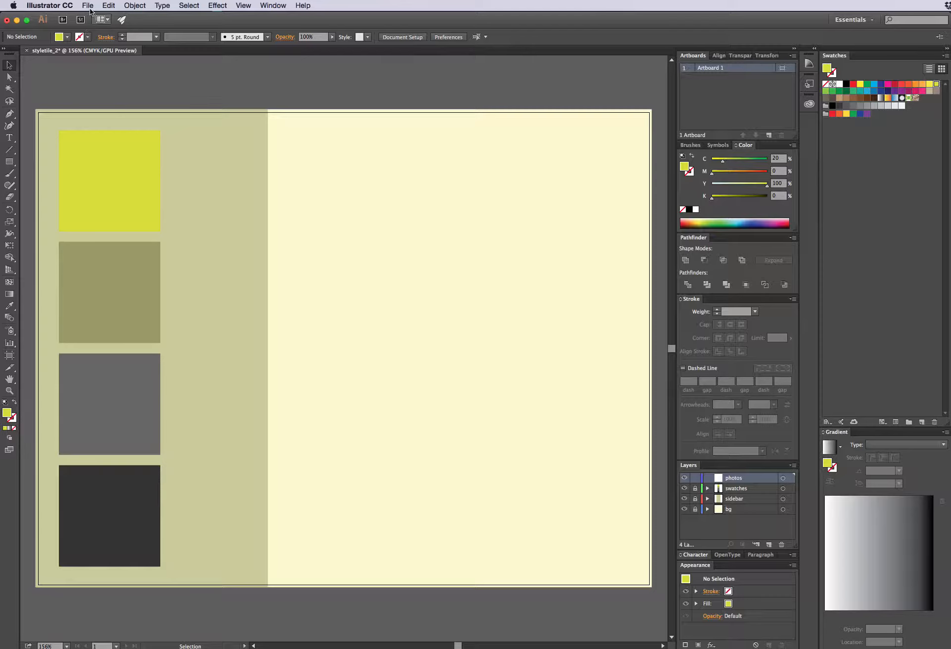
Bring up the File menu, ready to place a photo on the new photos layer
click(88, 5)
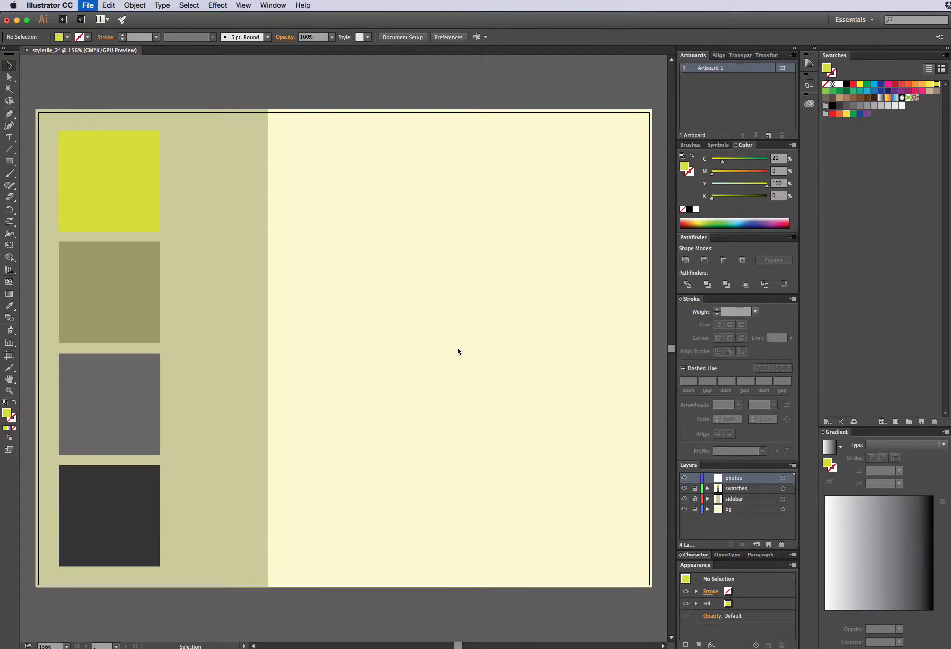
Start File > Place and look through the Photos library for an image
click(87, 6)
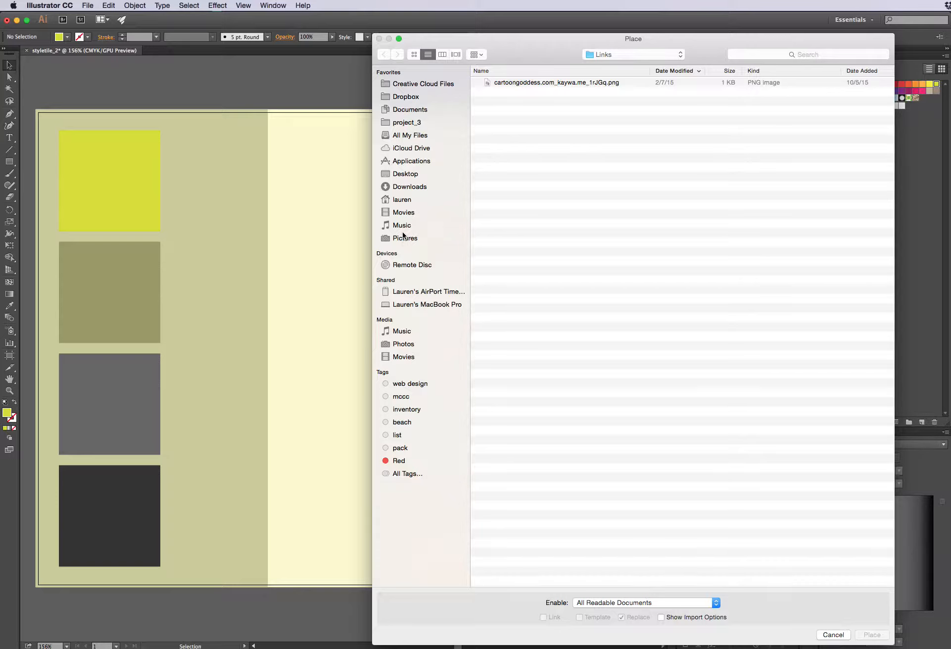
click(404, 344)
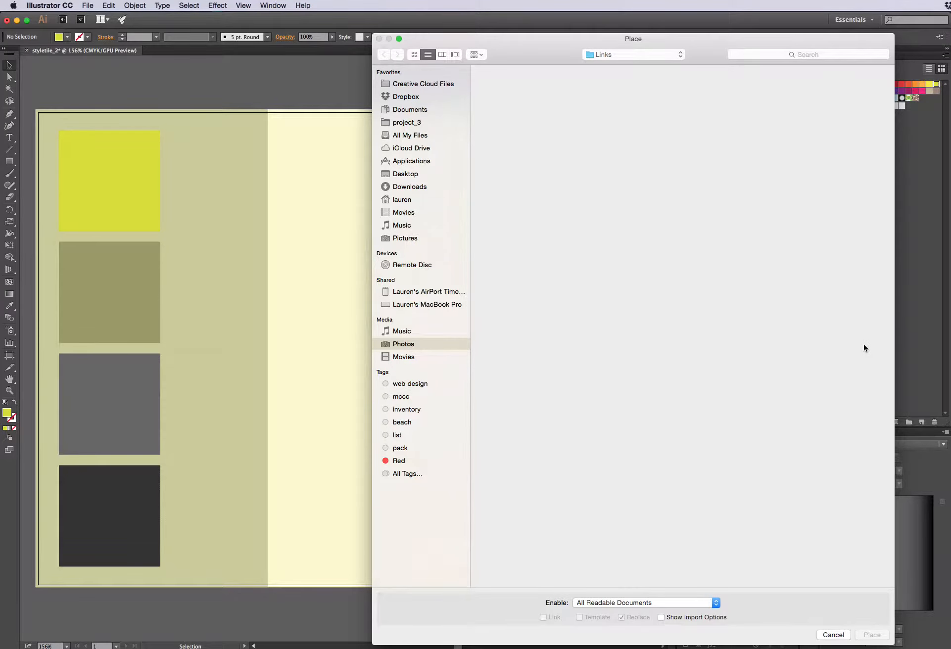
mouse_move(860, 356)
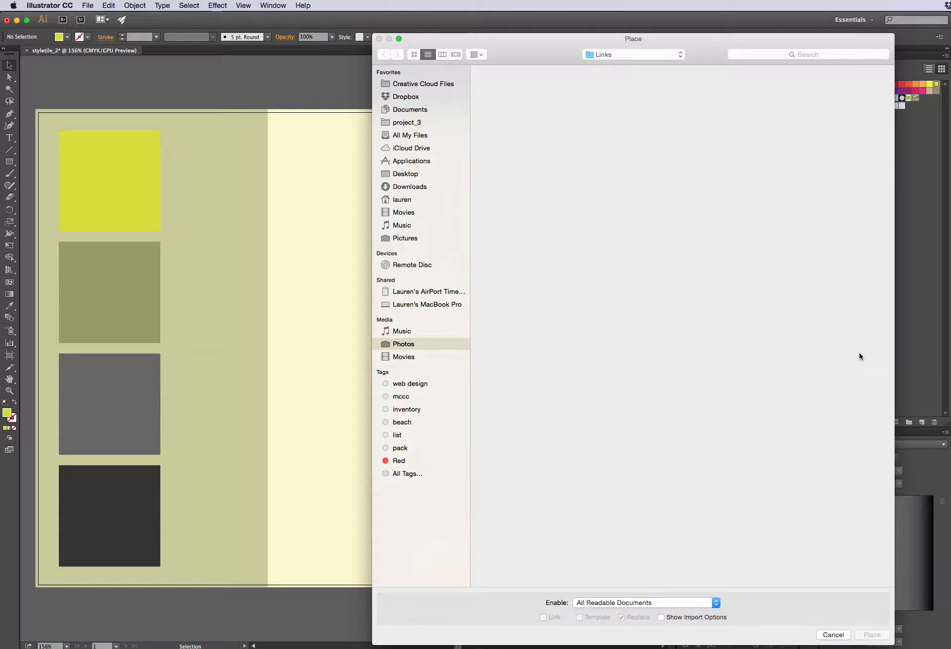
click(404, 344)
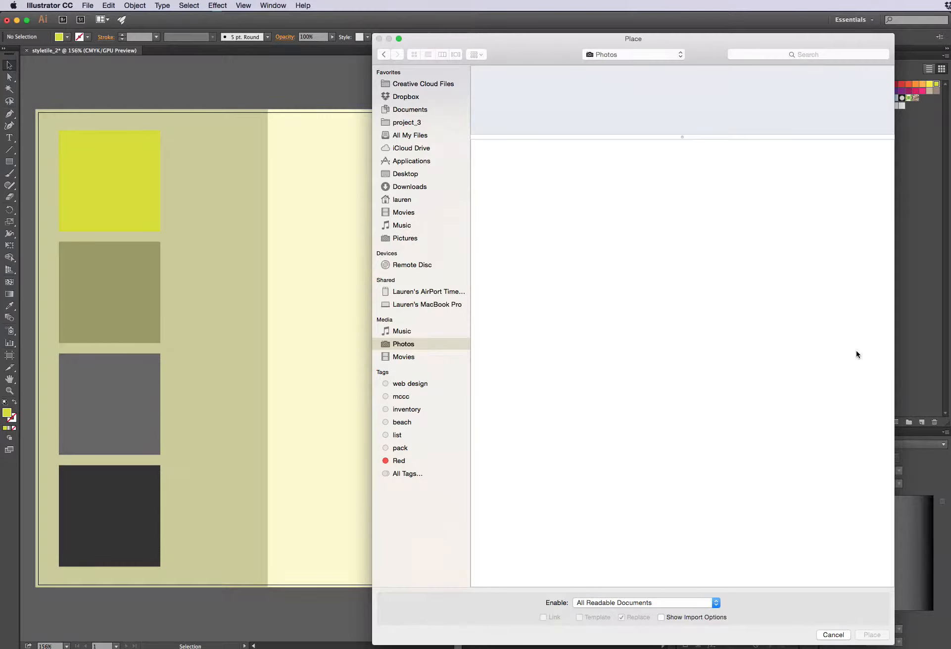
click(404, 345)
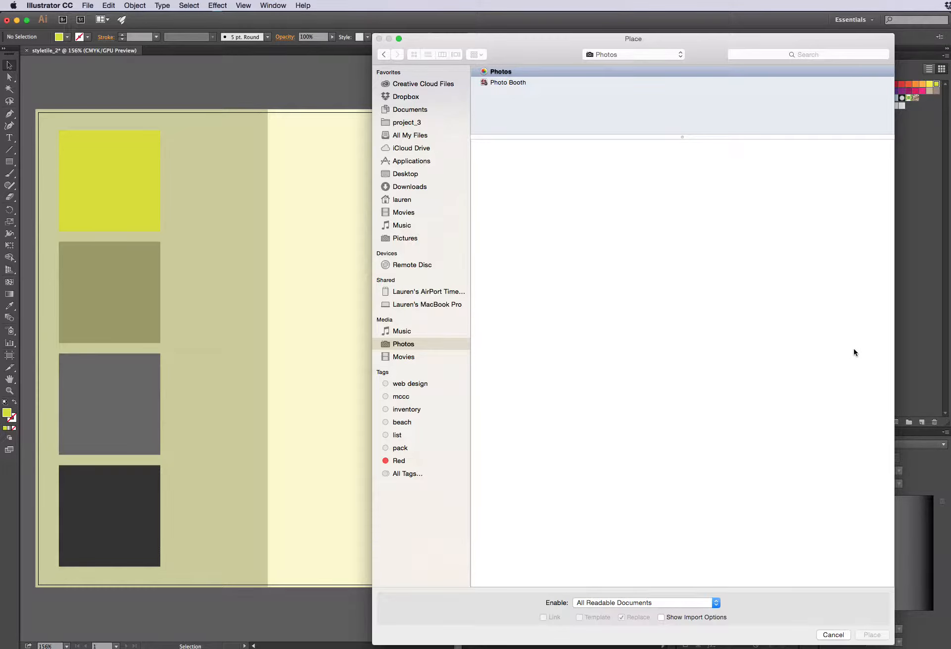
mouse_move(686, 140)
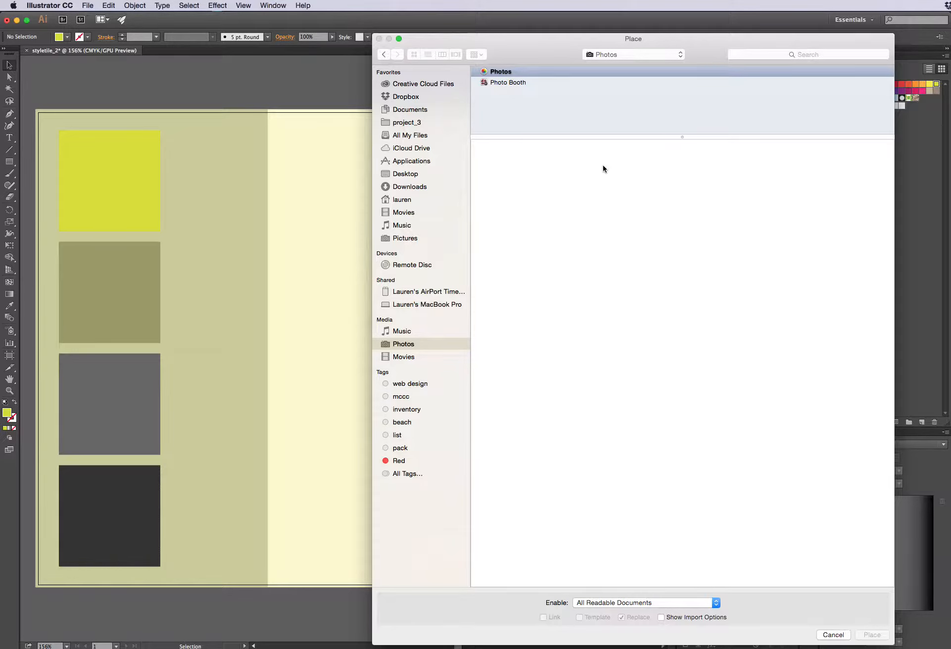
mouse_move(404, 96)
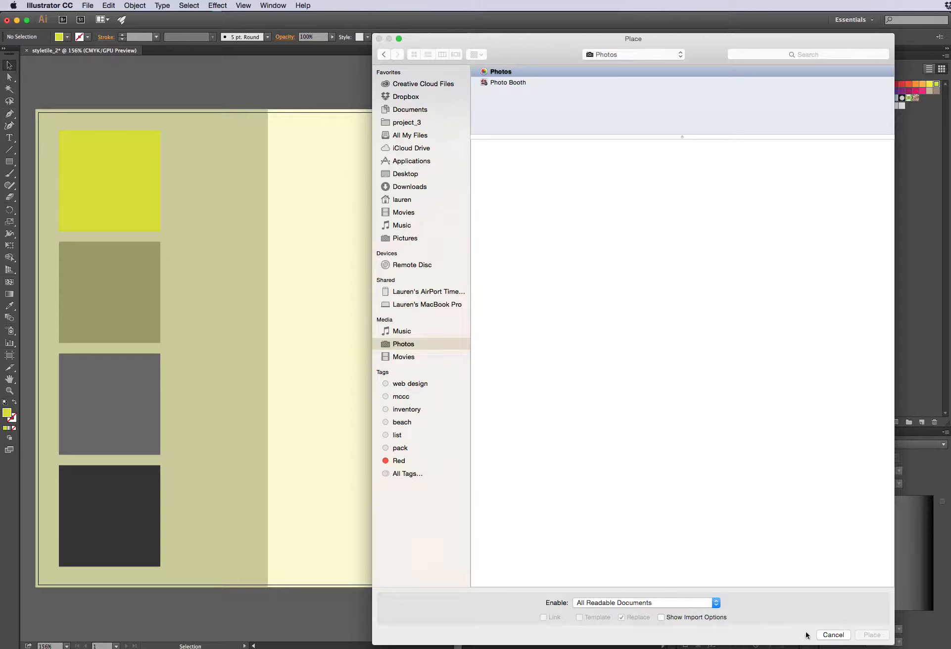
mouse_move(797, 590)
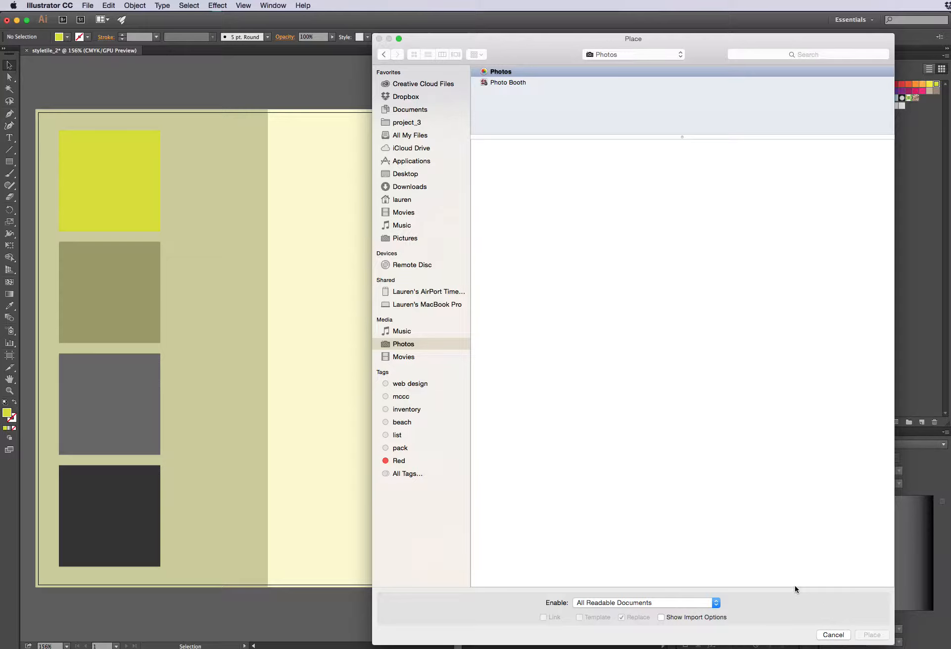
Browse Dropbox to the Plants n florals folder and choose the green leaf photo
click(405, 96)
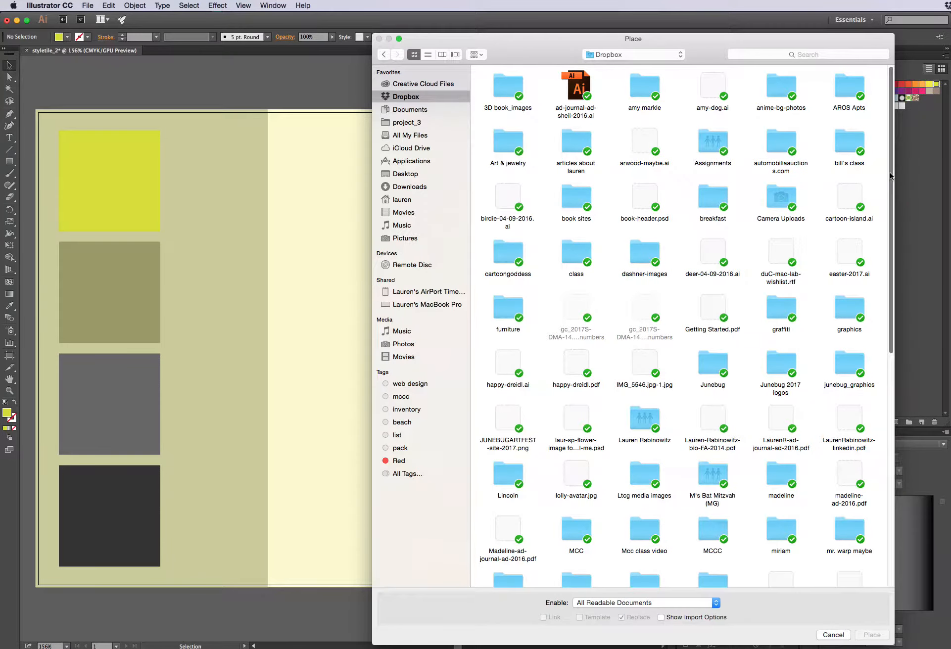
scroll(down, 3)
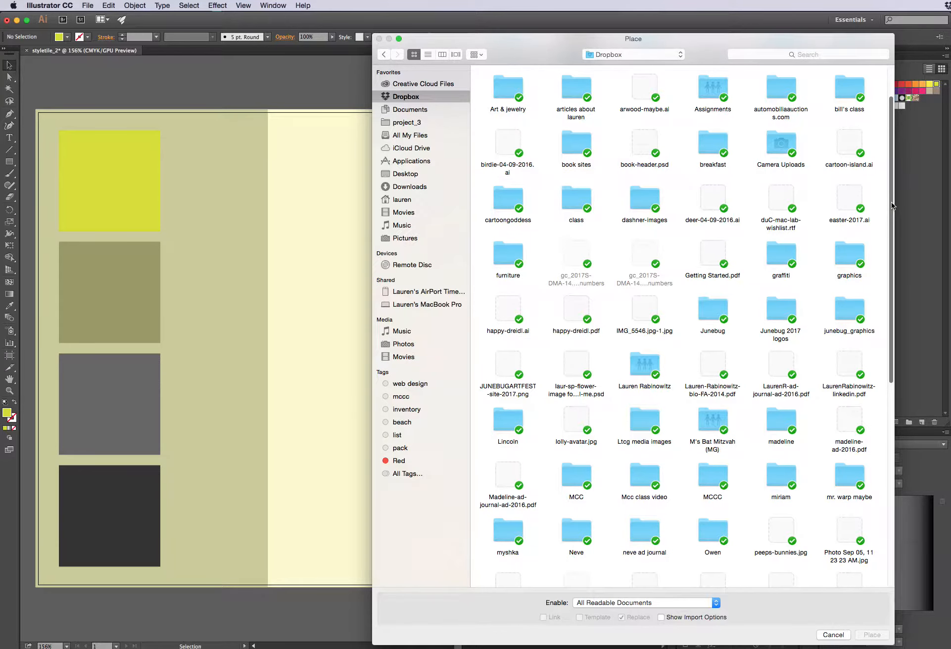
scroll(down, 3)
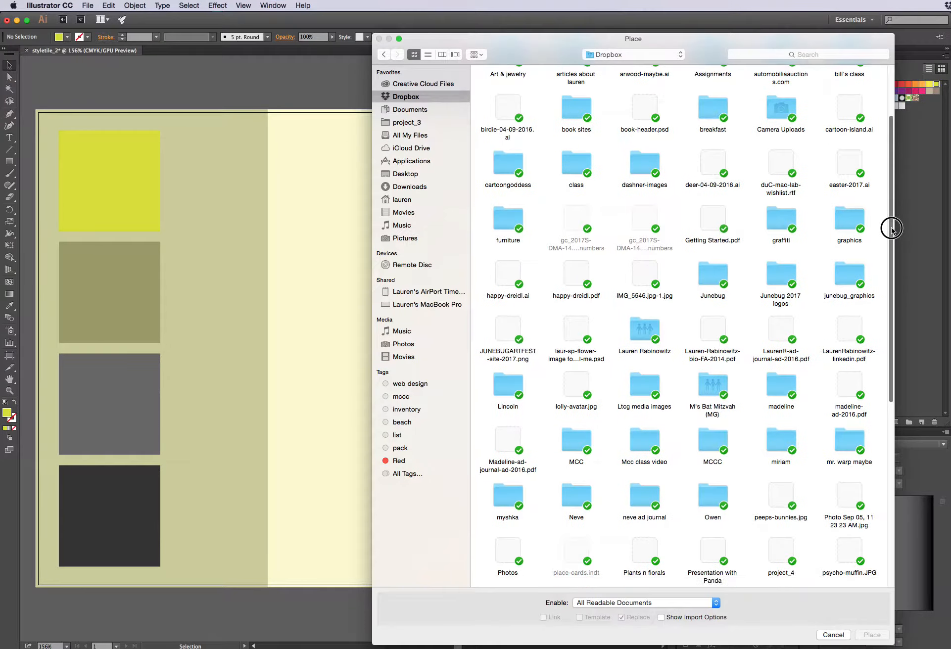
scroll(down, 3)
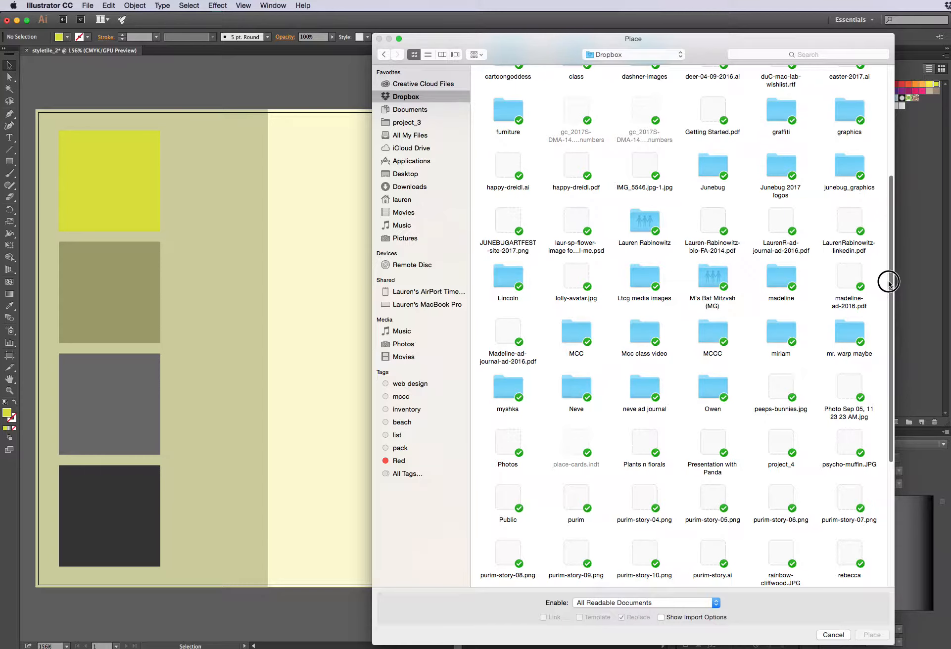
scroll(down, 3)
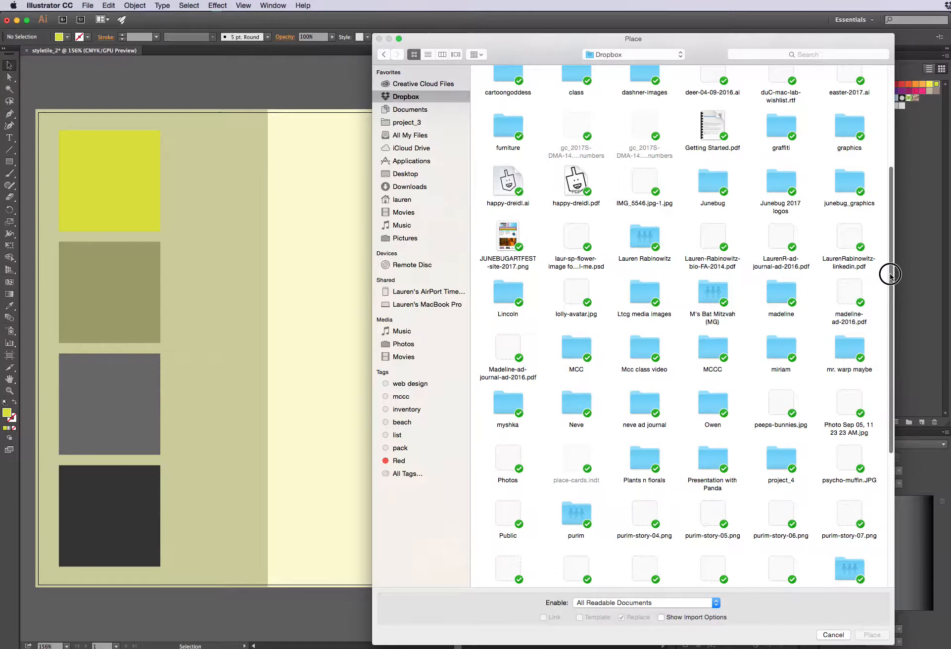
scroll(down, 3)
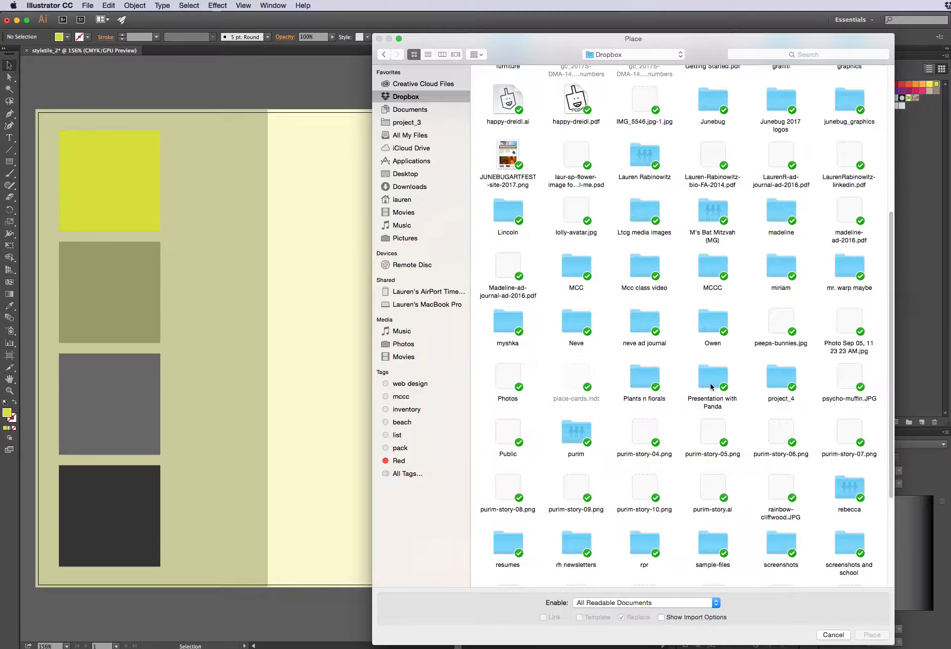
double_click(644, 376)
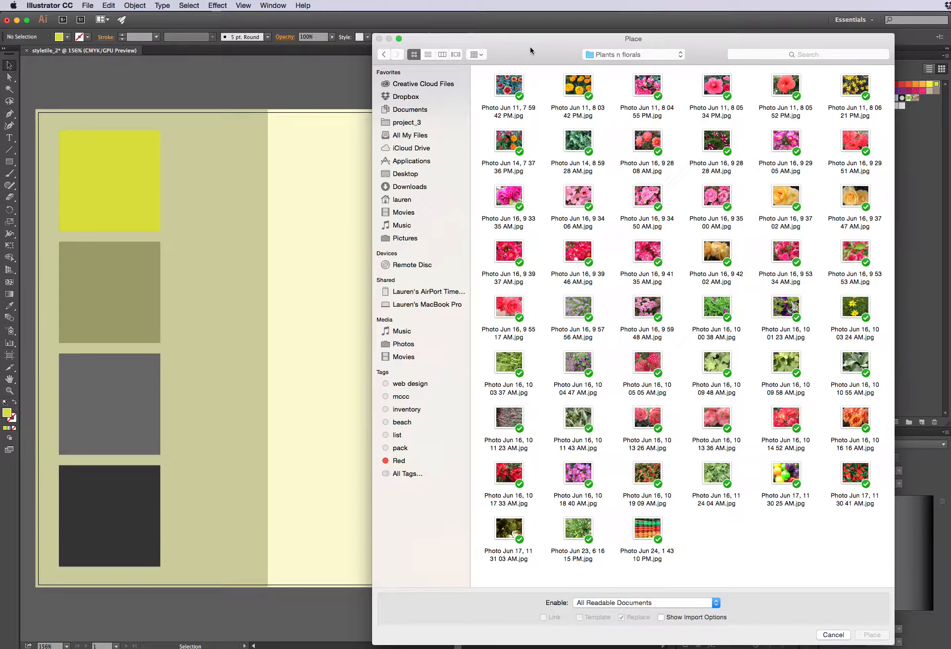
mouse_move(536, 54)
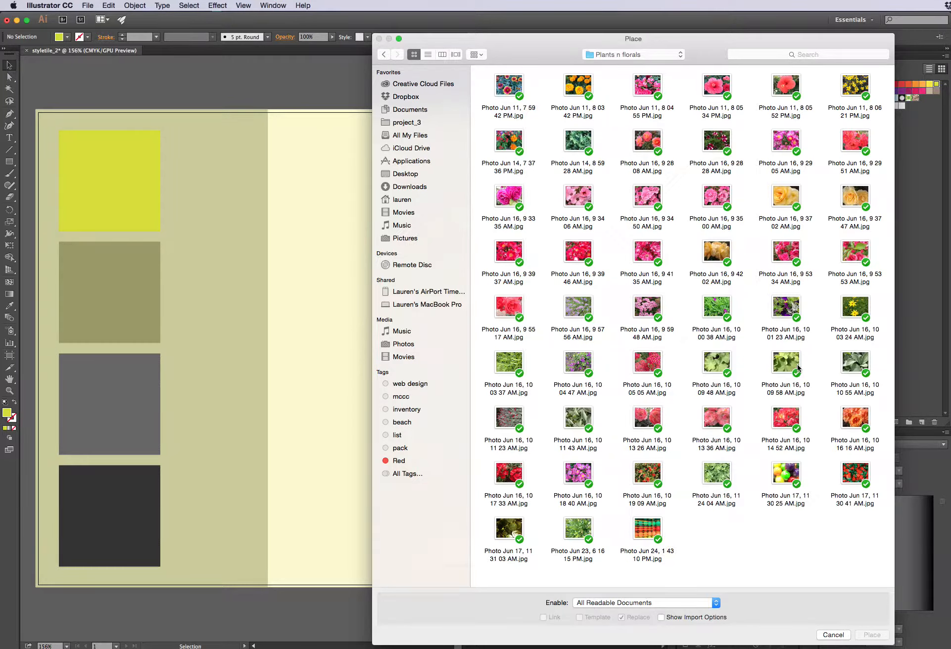
click(832, 634)
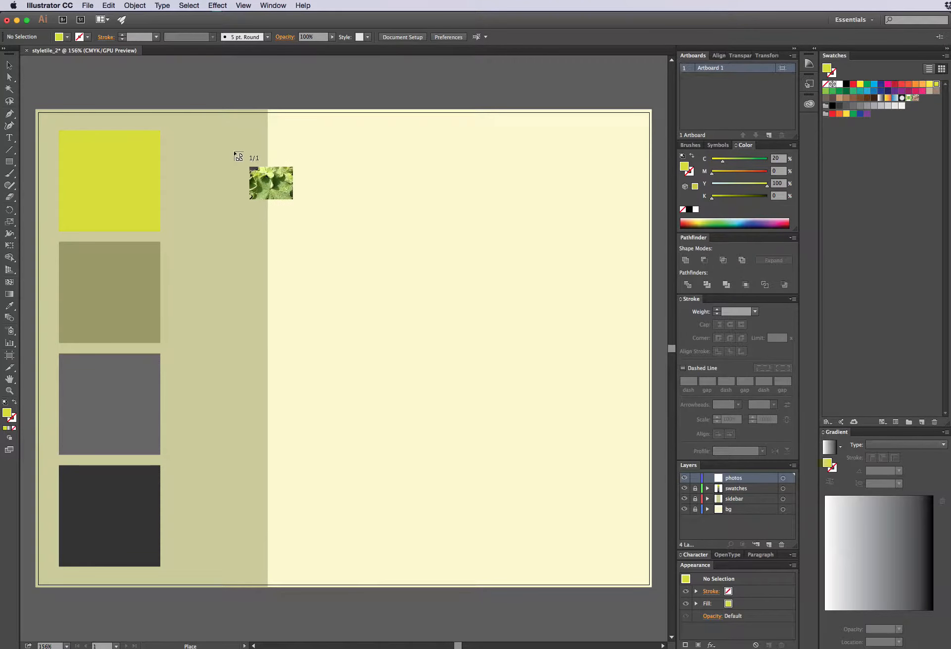
Drop the green leaf photo onto the artboard and zoom out to see it whole
click(270, 183)
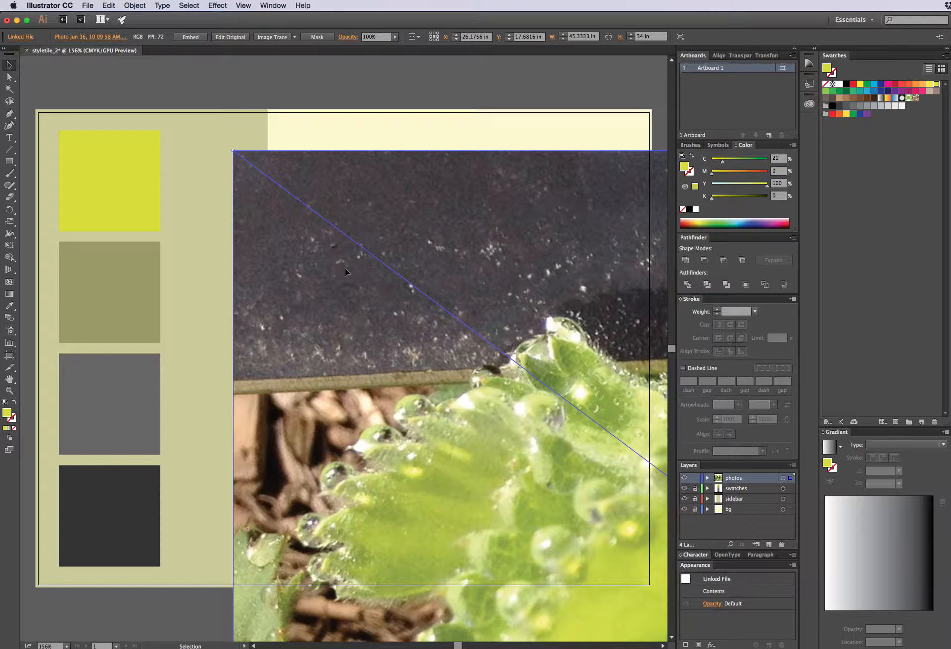
mouse_move(346, 266)
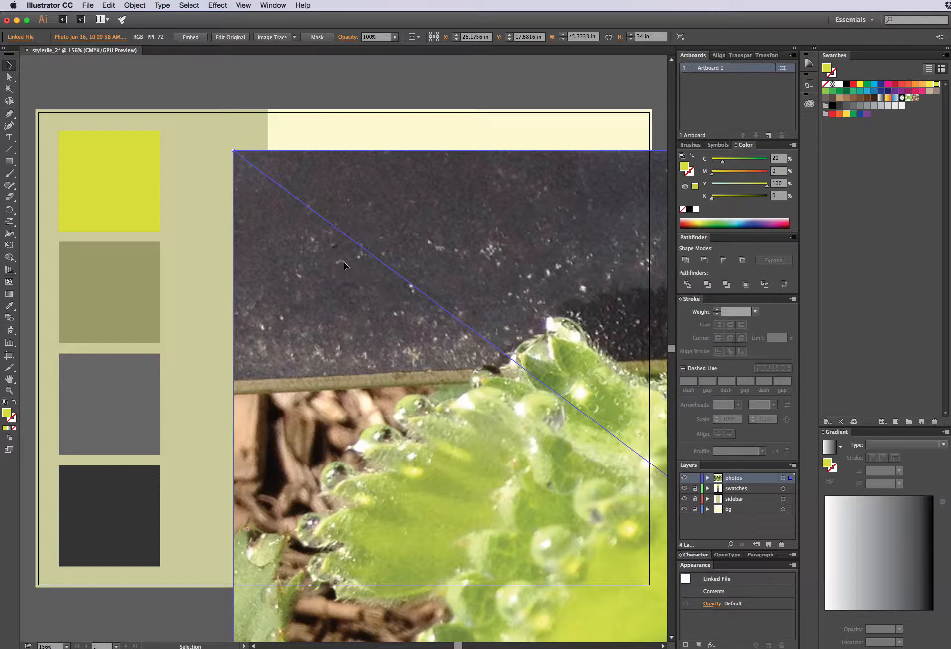
mouse_move(364, 278)
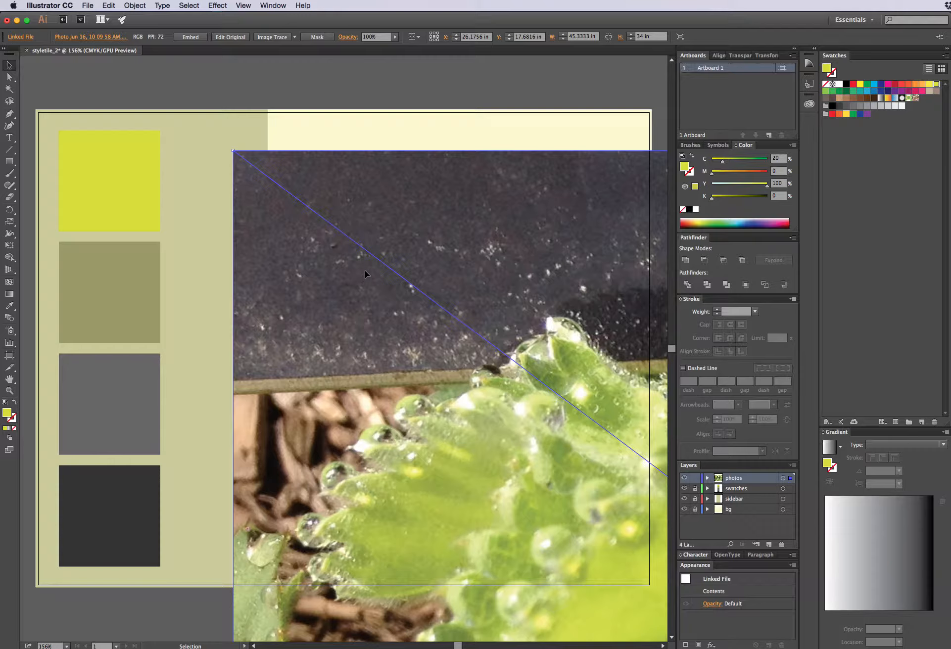
click(9, 77)
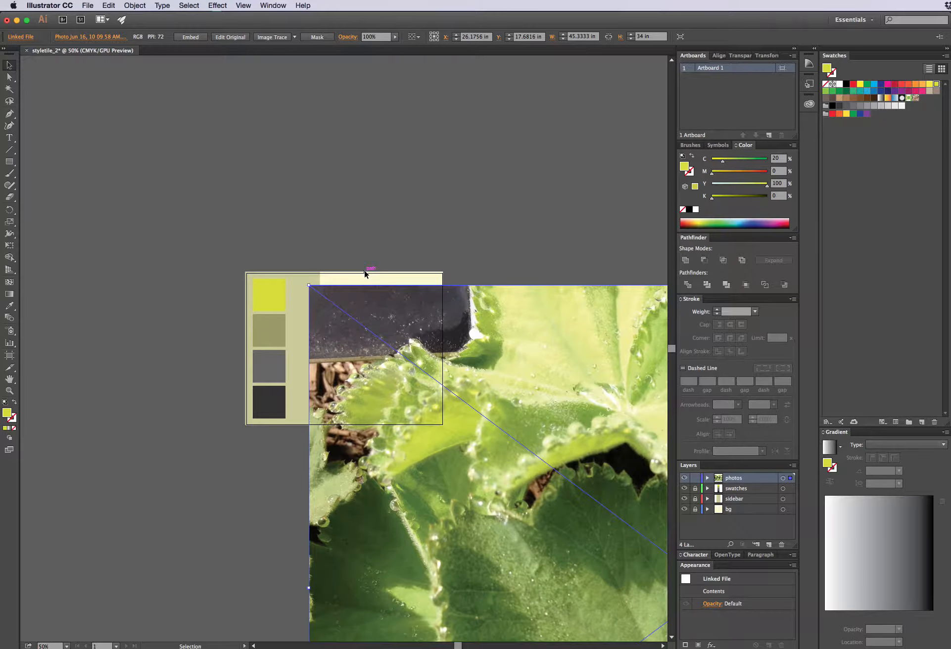
mouse_move(311, 286)
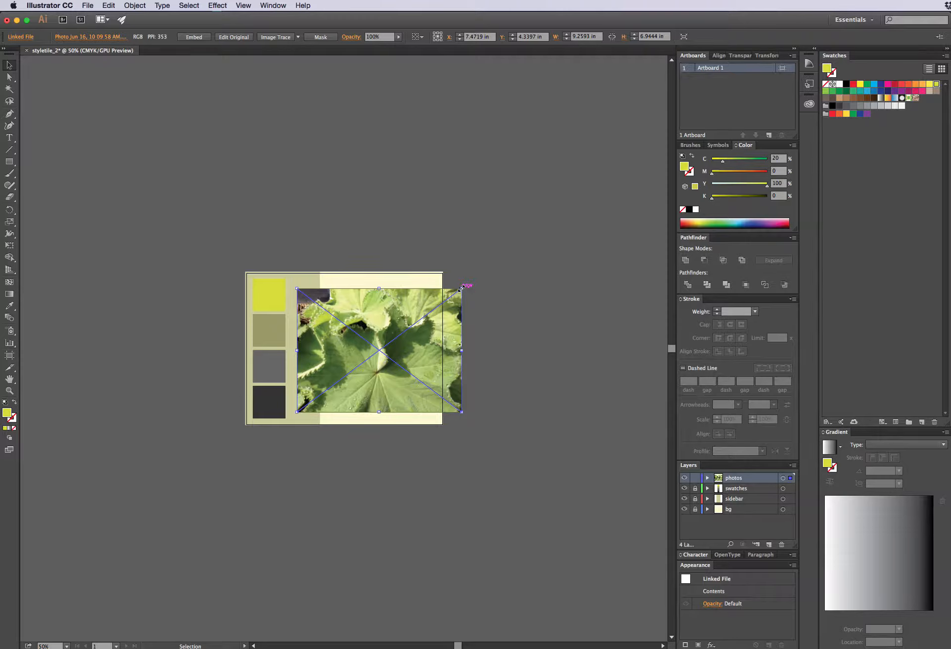
mouse_move(458, 341)
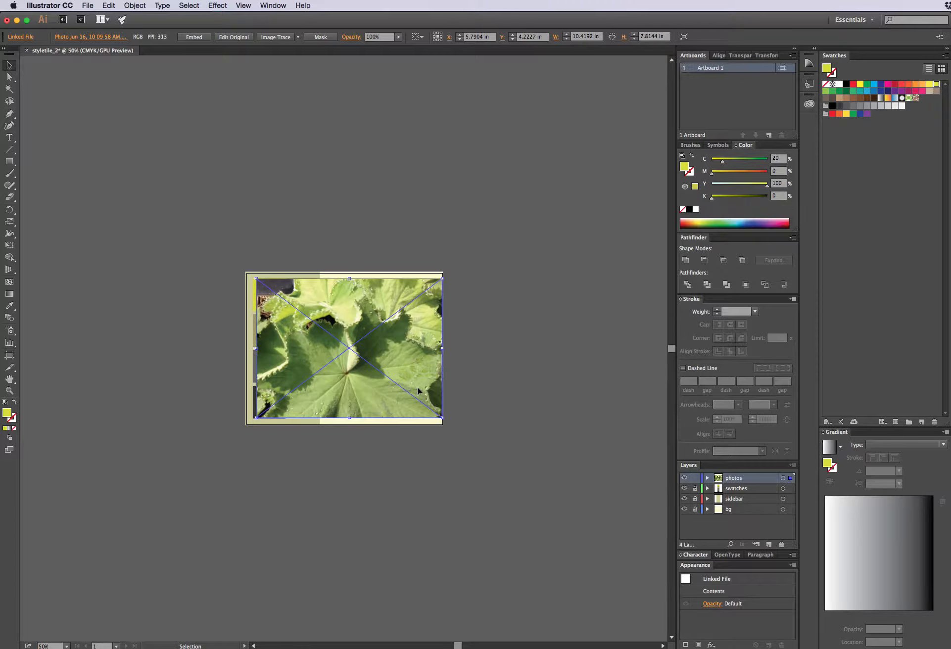
mouse_move(416, 388)
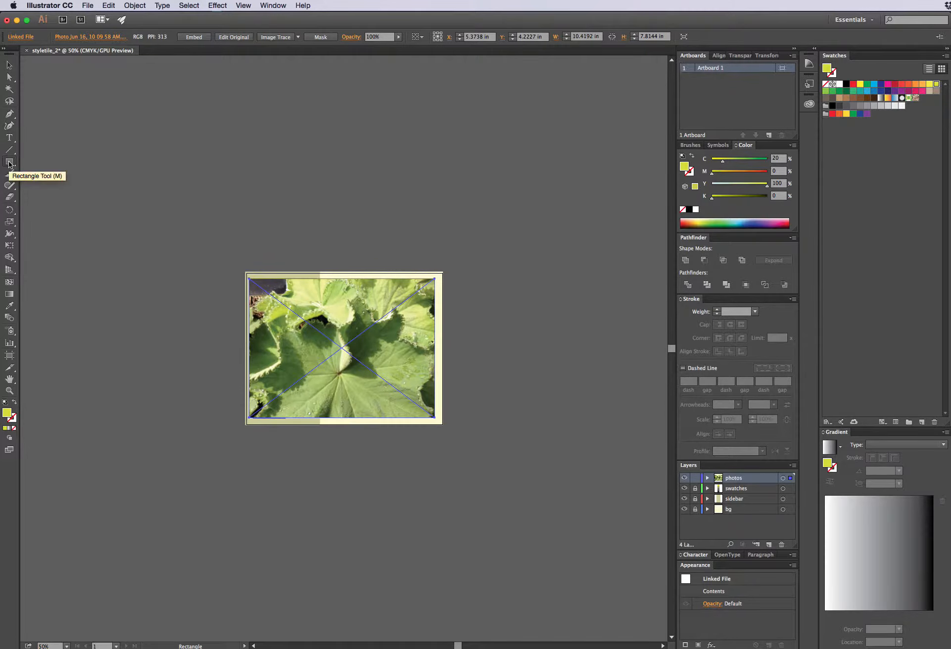
mouse_move(485, 404)
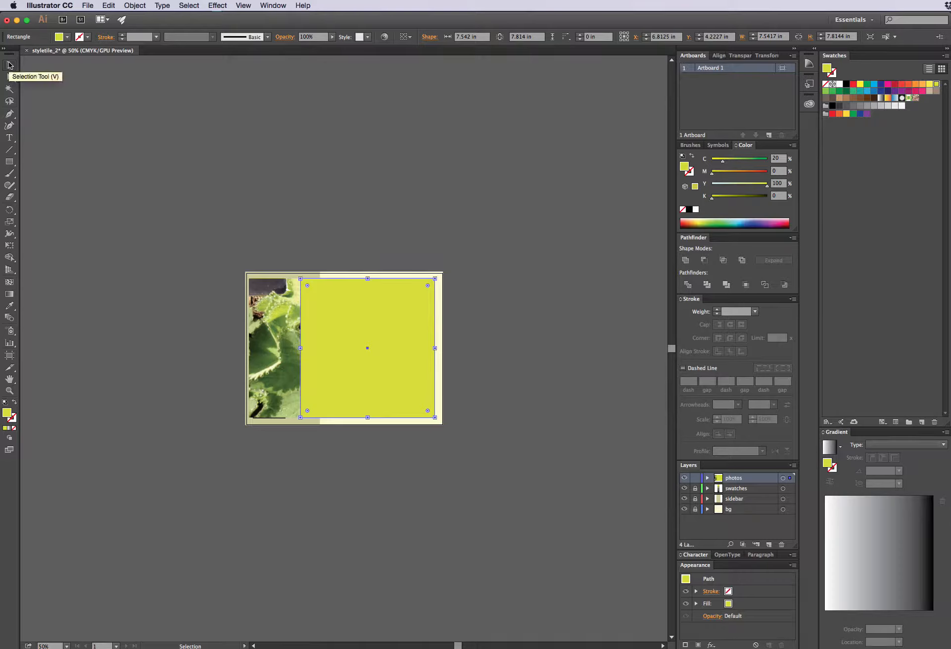
mouse_move(90, 144)
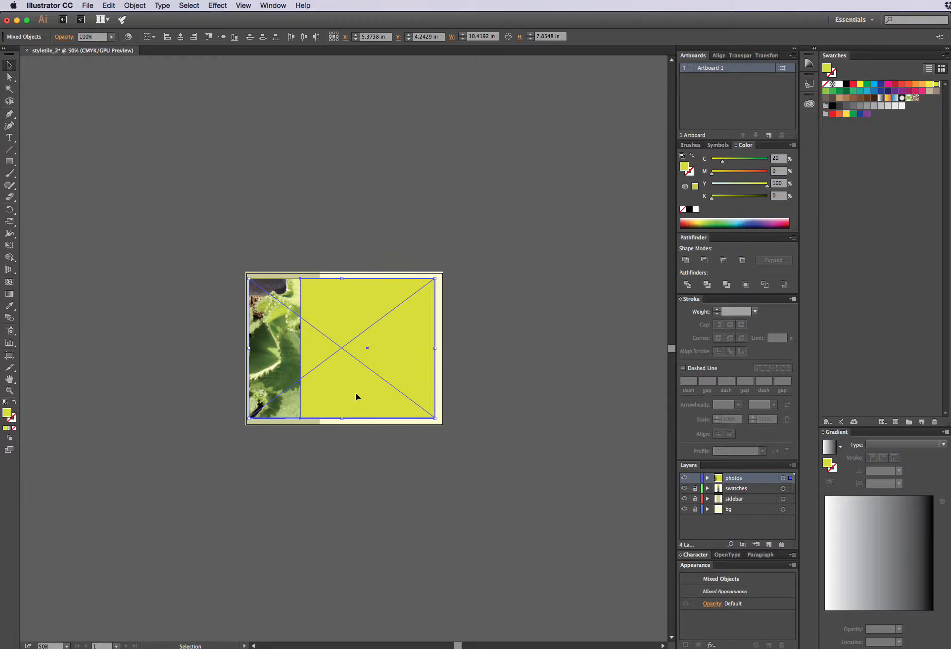
Crop the leaf photo to the rectangle with Object > Clipping Mask > Make, then deselect
click(367, 348)
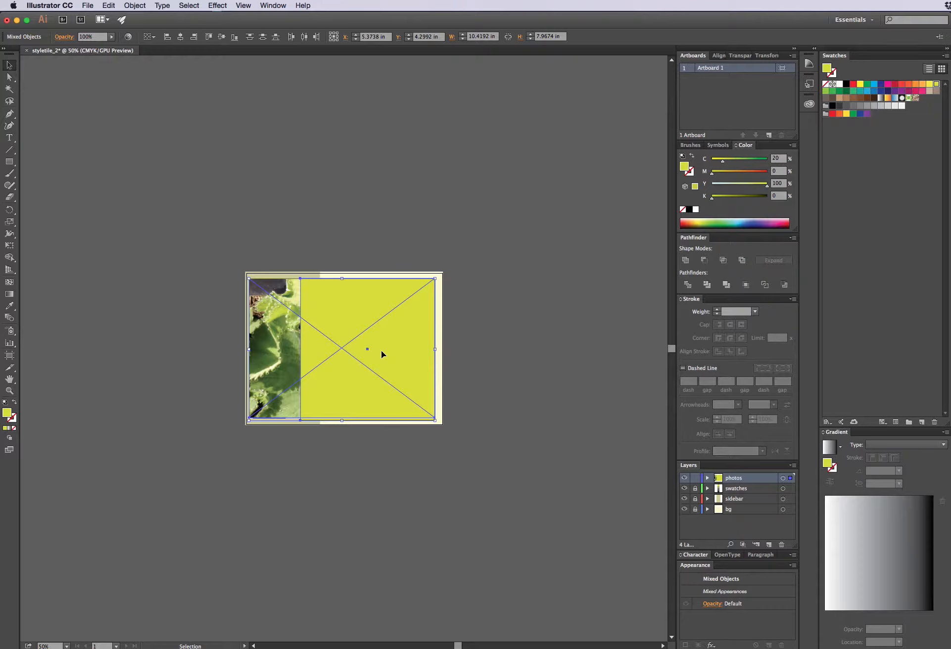
click(134, 6)
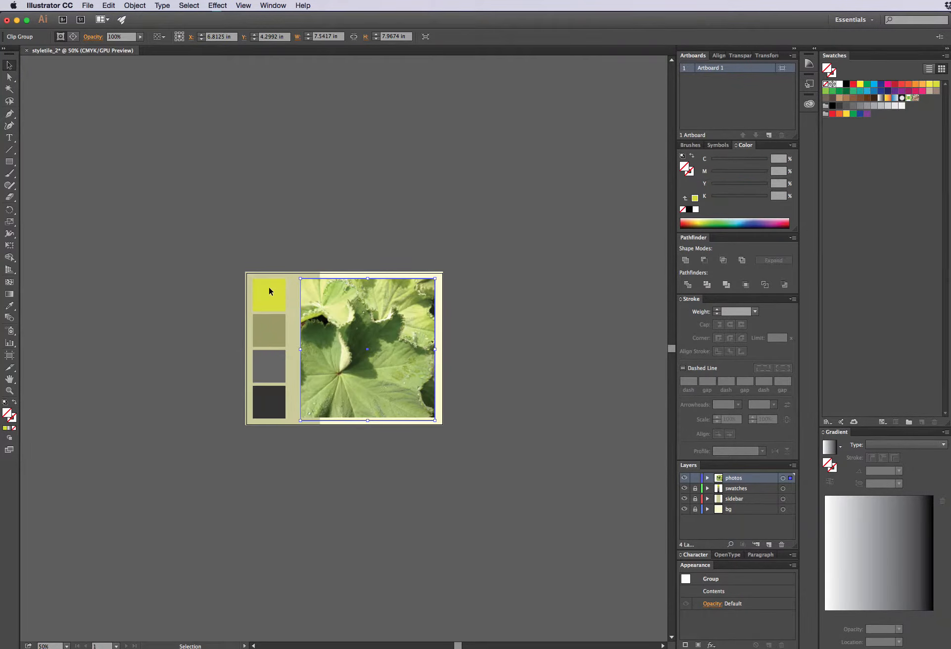
click(528, 388)
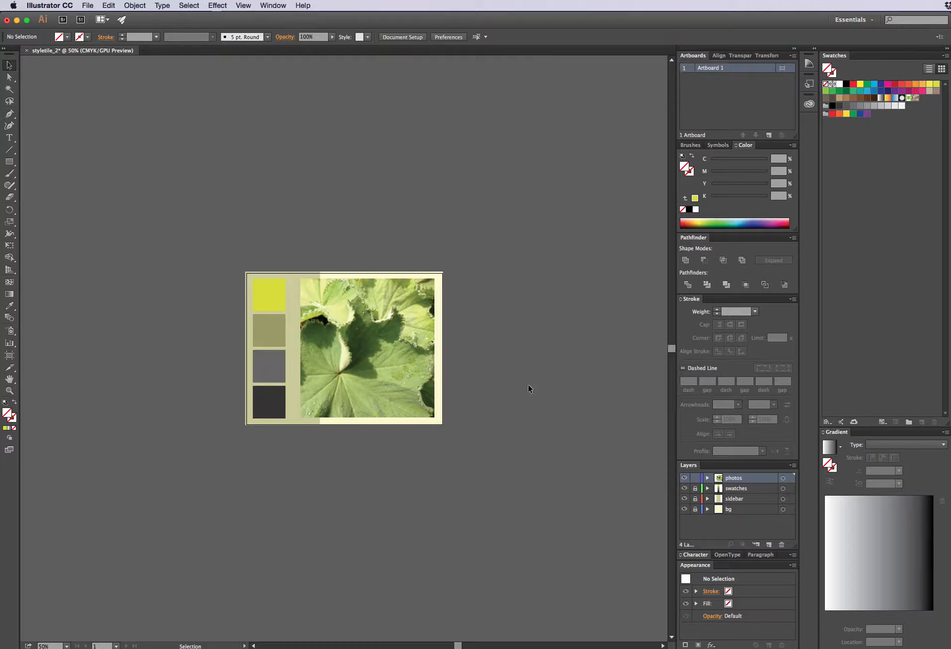
mouse_move(694, 482)
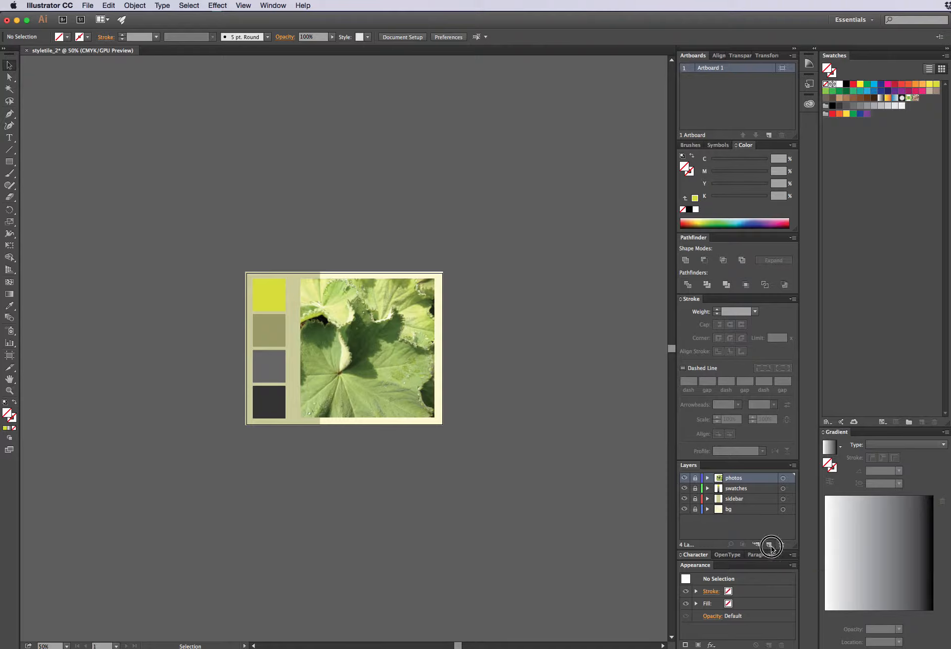
Add a photo 2 layer and start File > Place for the orange rose photo
click(771, 544)
text(photo 2)
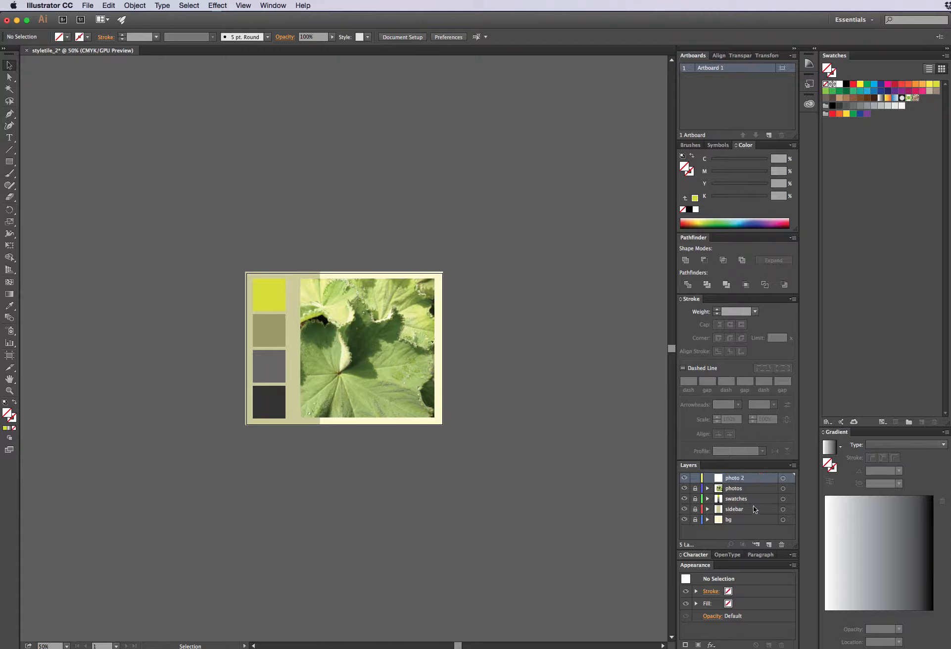
click(88, 6)
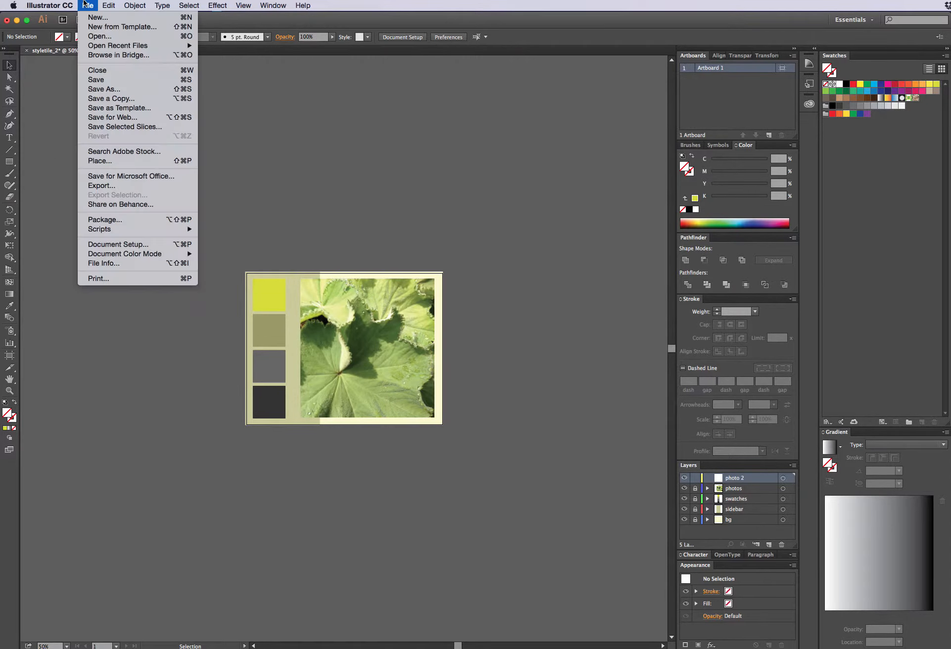
mouse_move(100, 160)
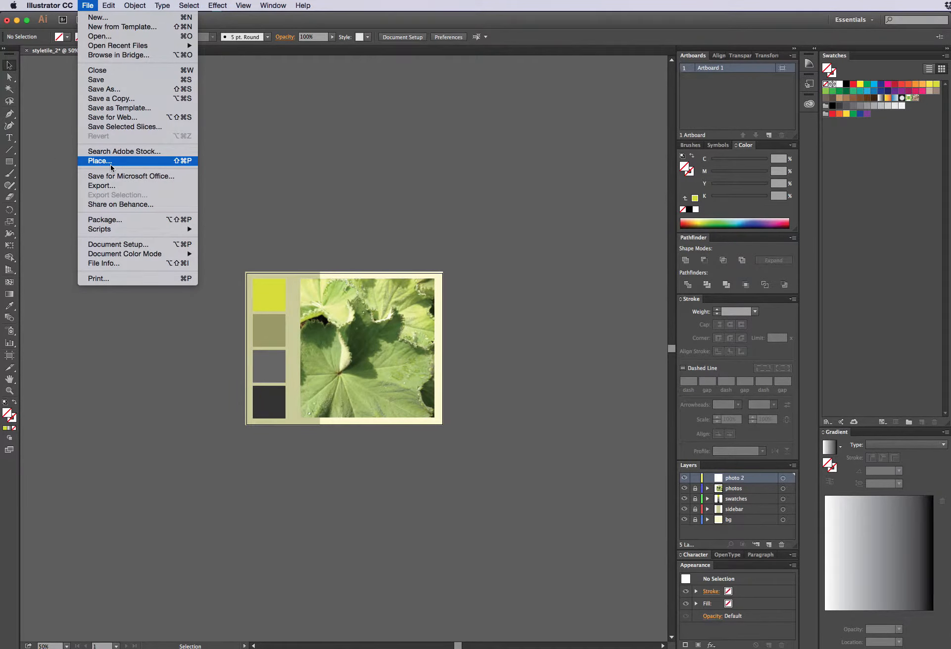
click(100, 160)
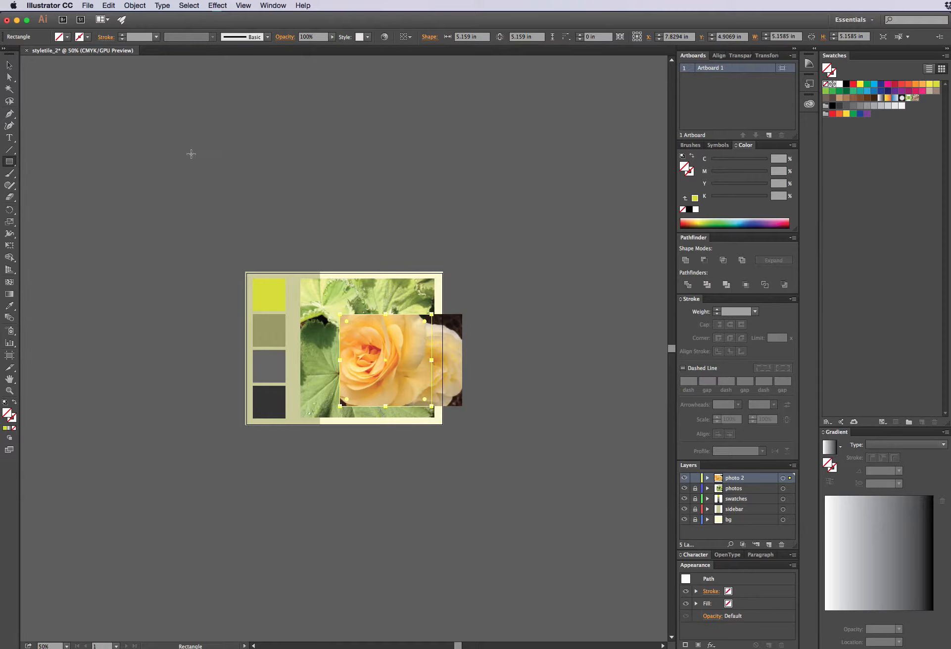
Clip the orange rose photo to the square using Object > Clipping Mask > Make
click(9, 66)
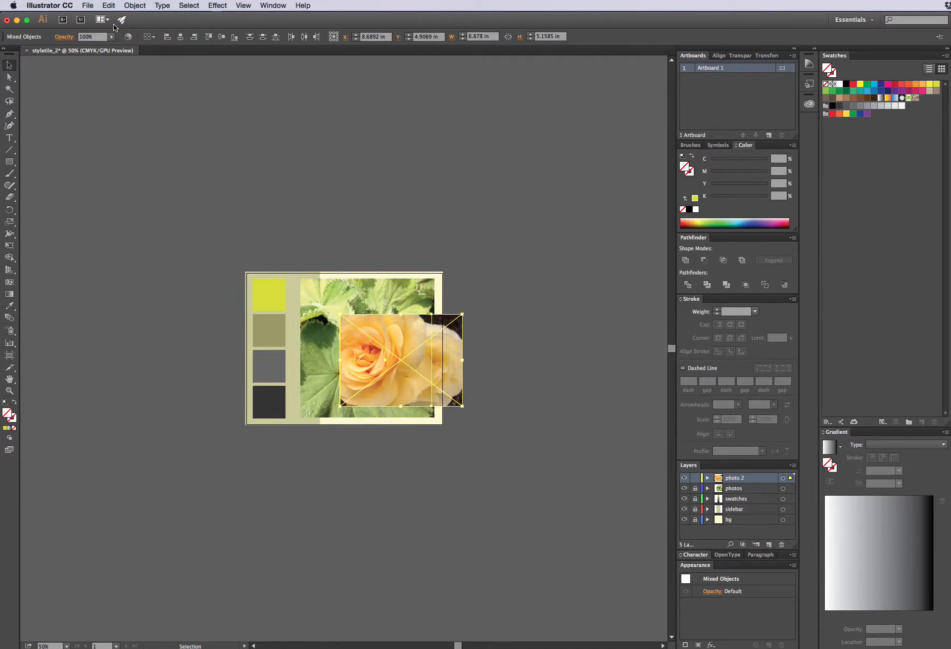
click(135, 6)
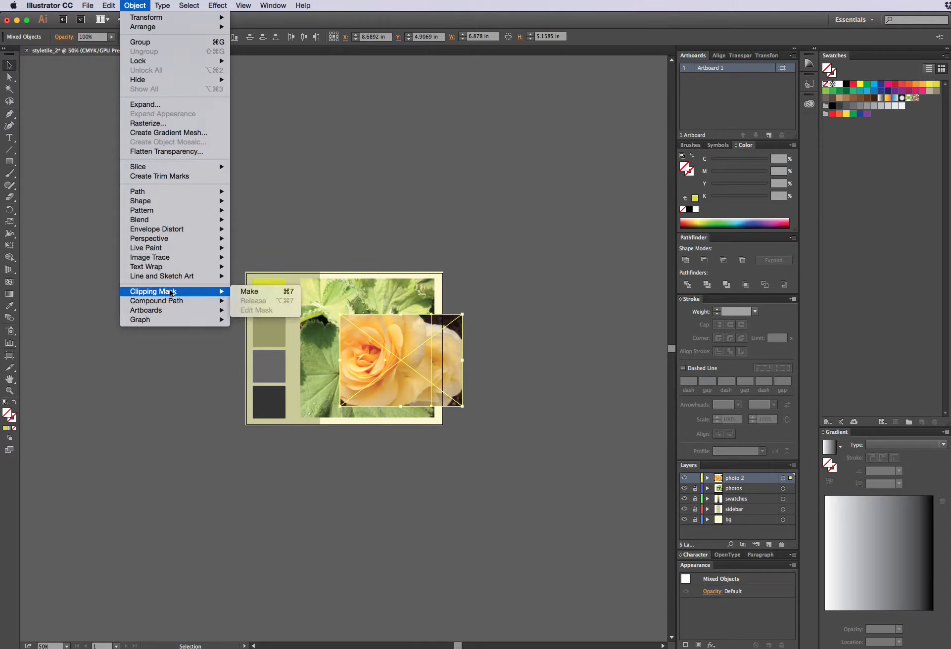
click(248, 291)
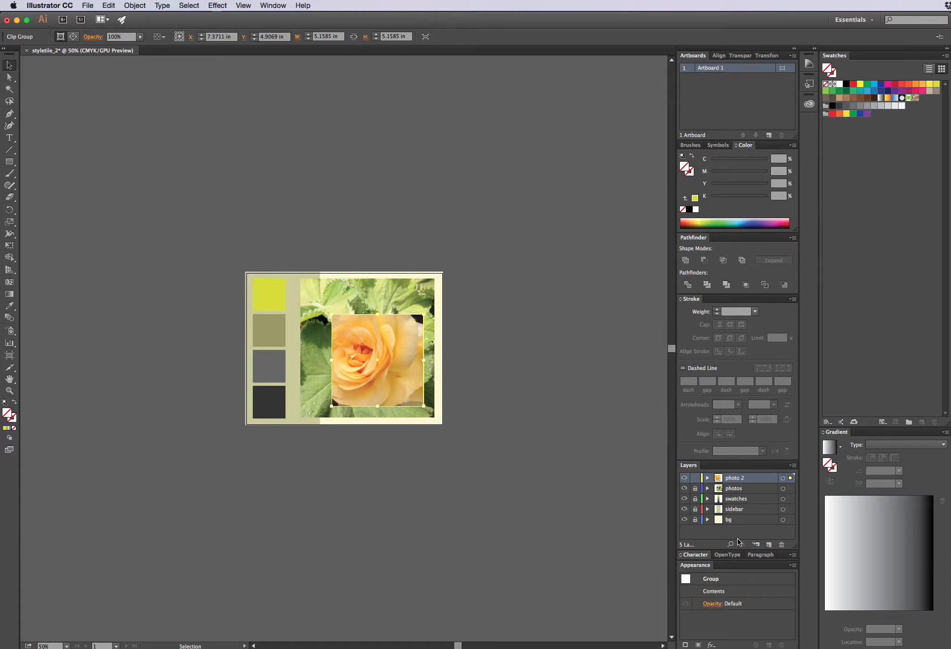
mouse_move(322, 366)
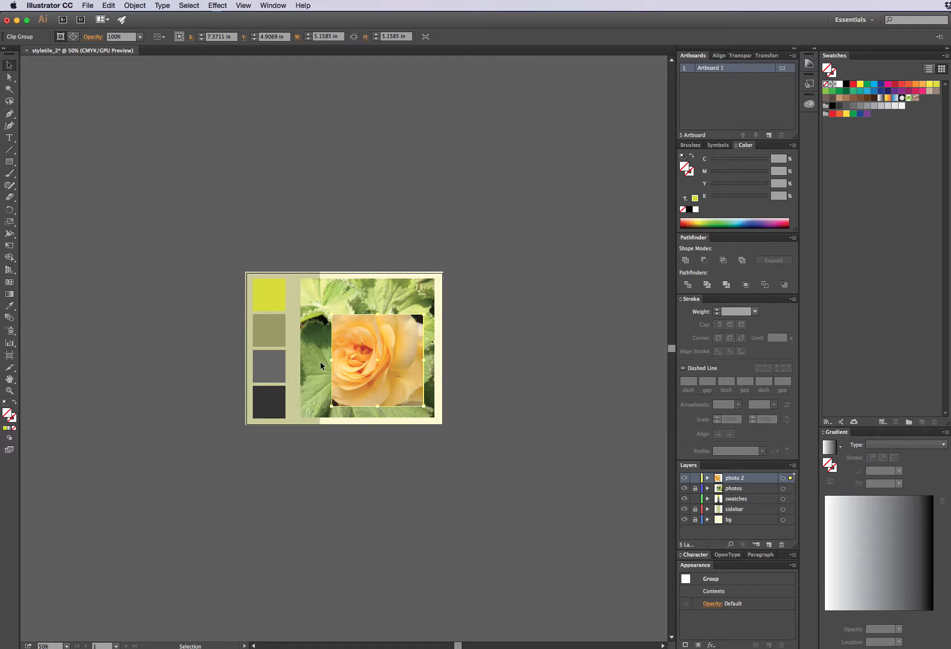
Select the four color swatches, group the aligned column, then deselect
click(268, 296)
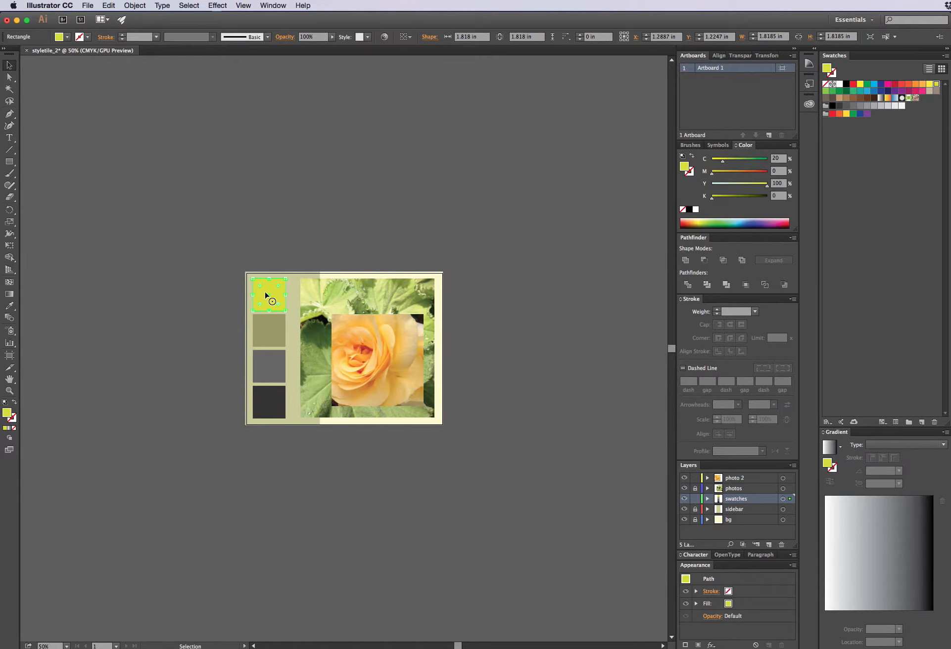
click(269, 406)
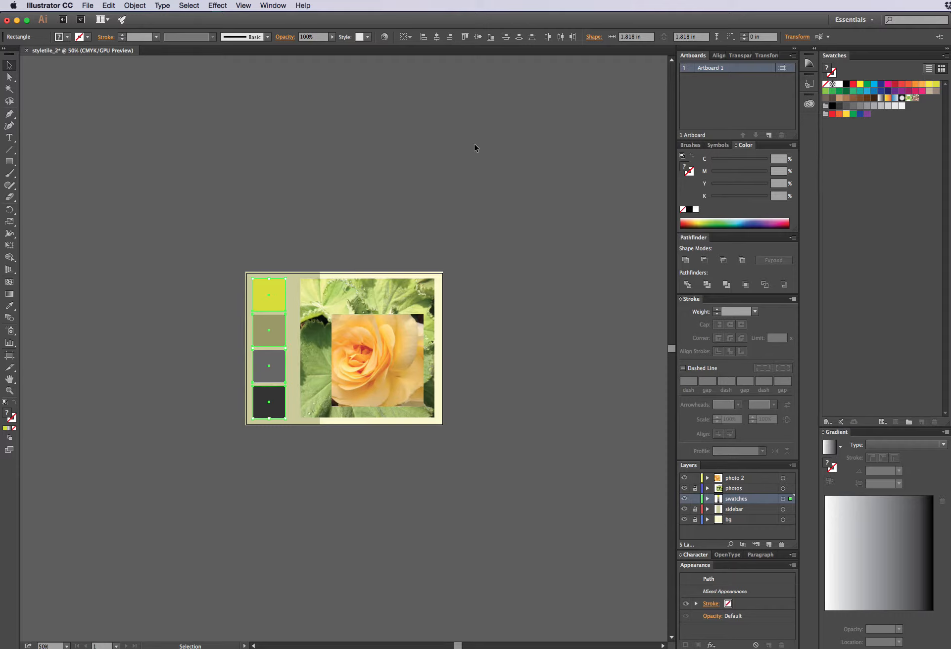
mouse_move(424, 37)
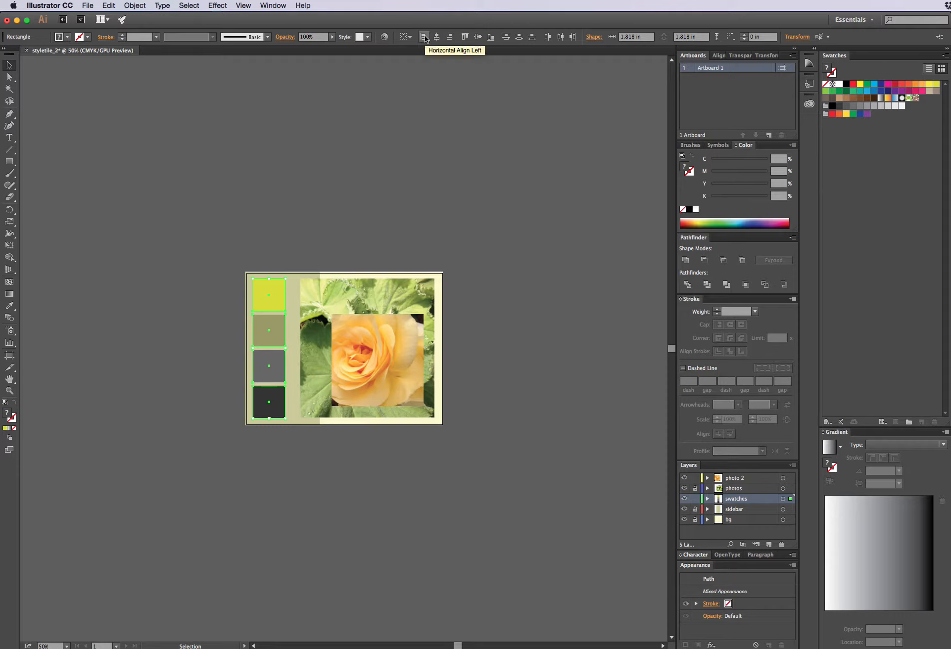
mouse_move(302, 267)
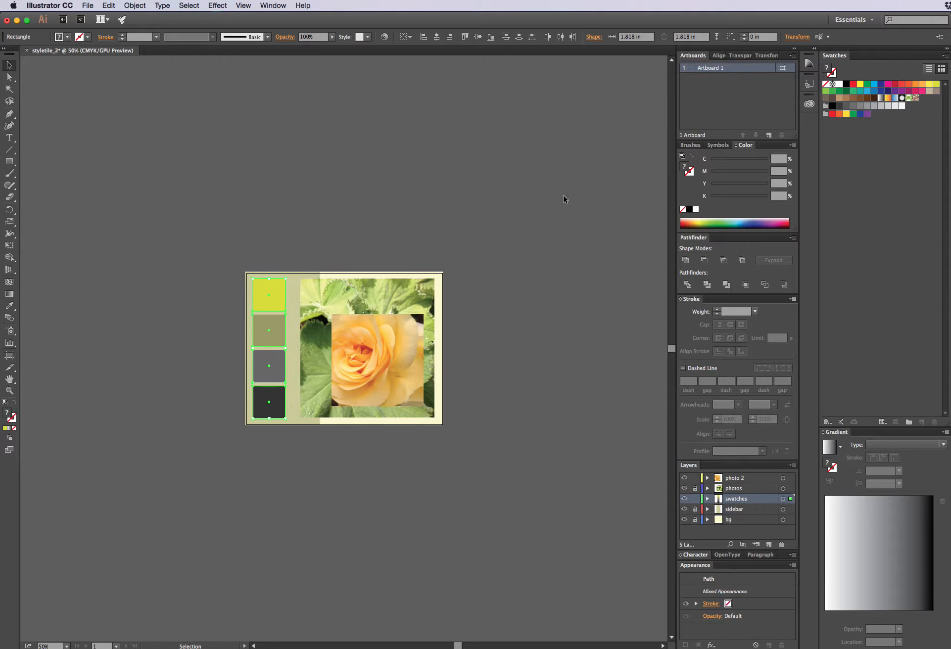
mouse_move(526, 60)
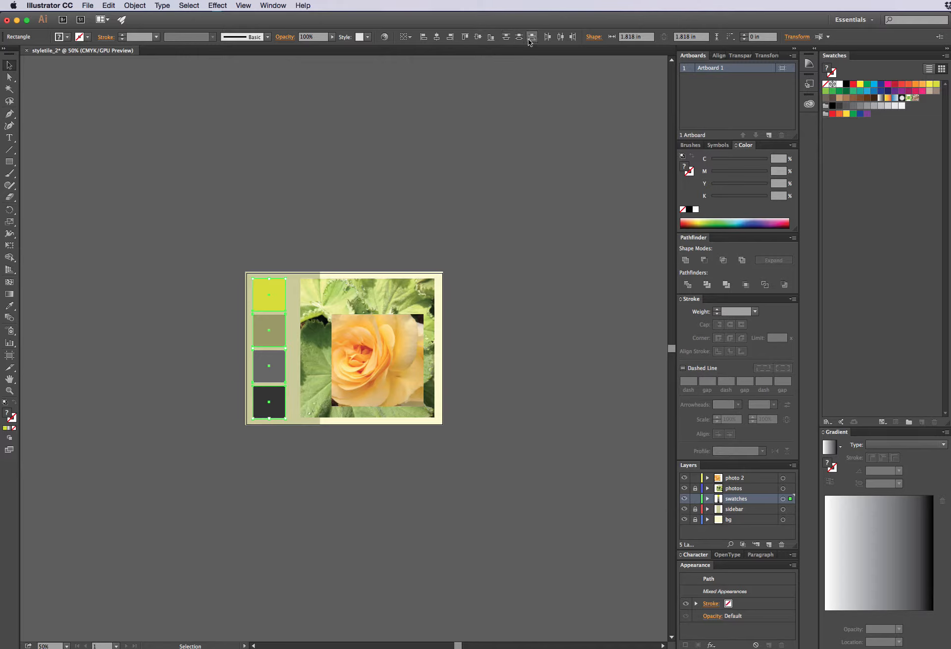
mouse_move(532, 37)
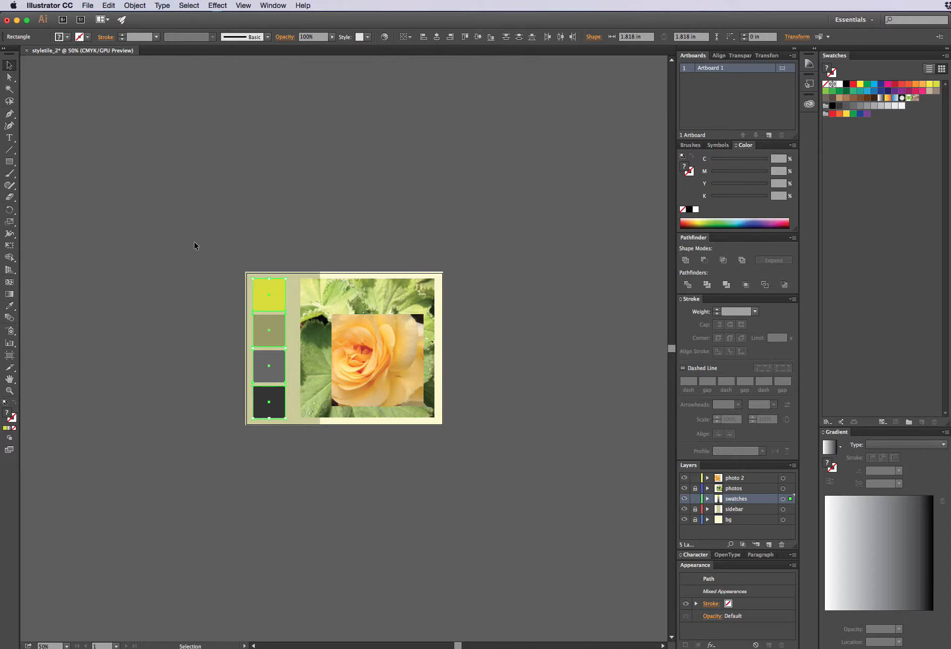
click(134, 6)
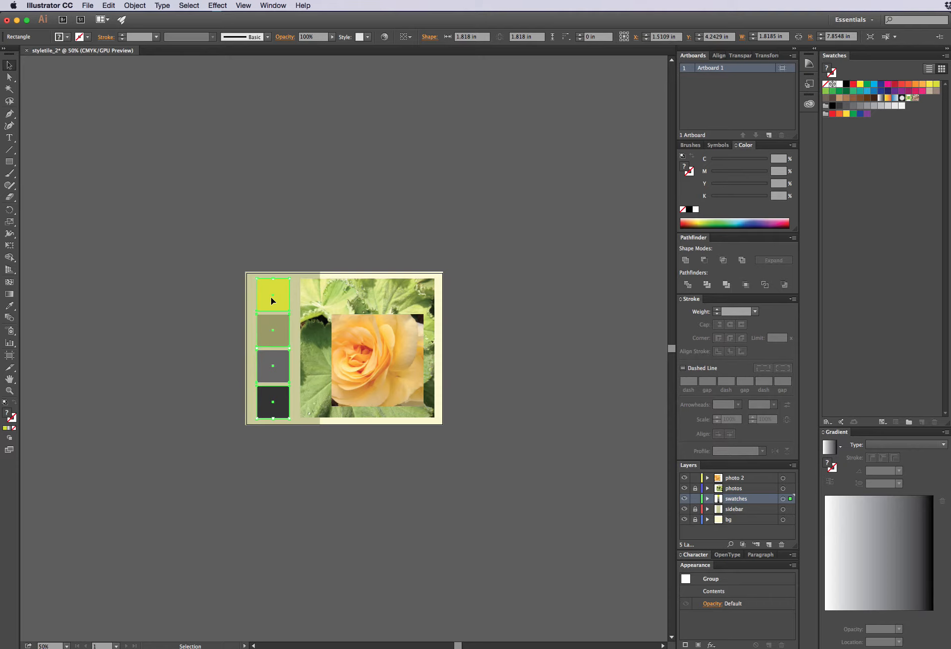
click(141, 323)
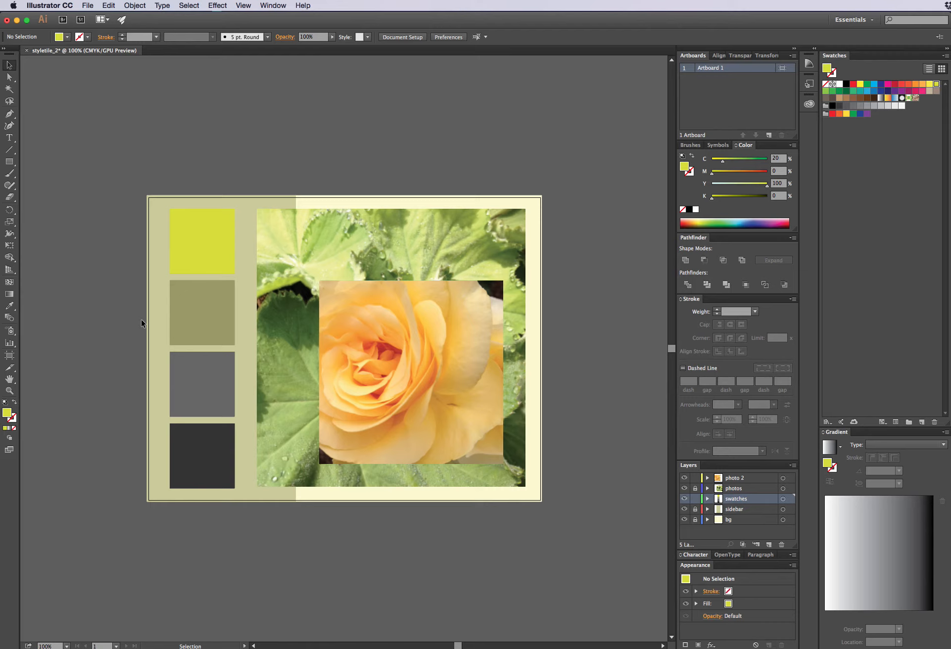
mouse_move(145, 323)
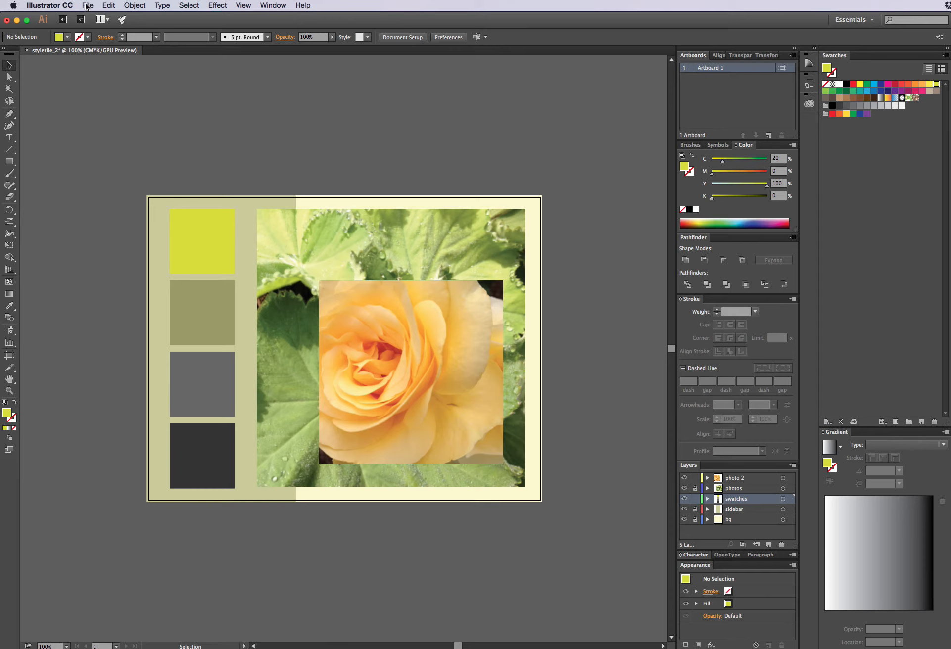
Bring up the File menu over the finished style tile
click(87, 6)
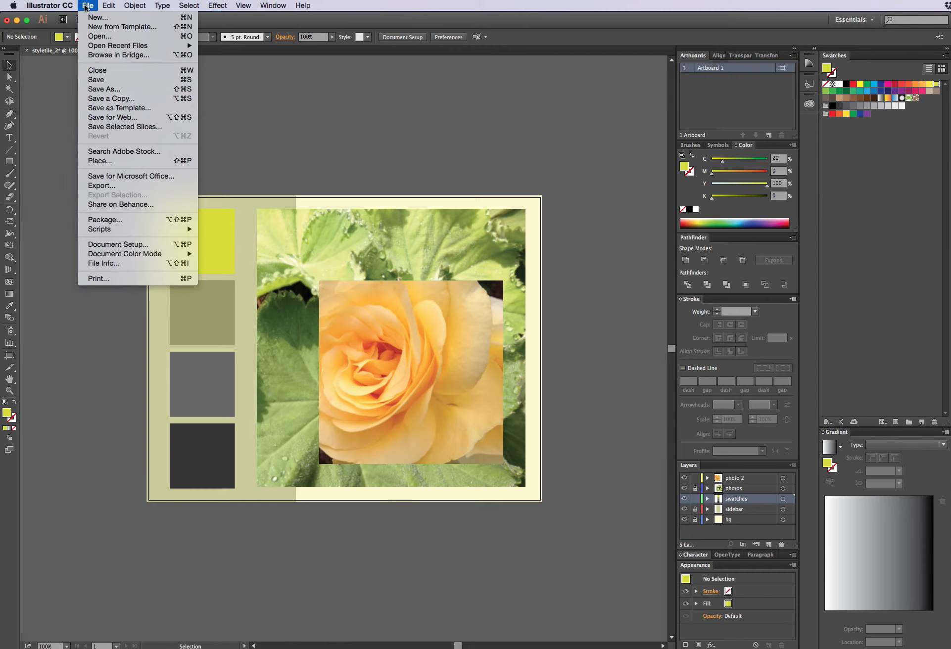